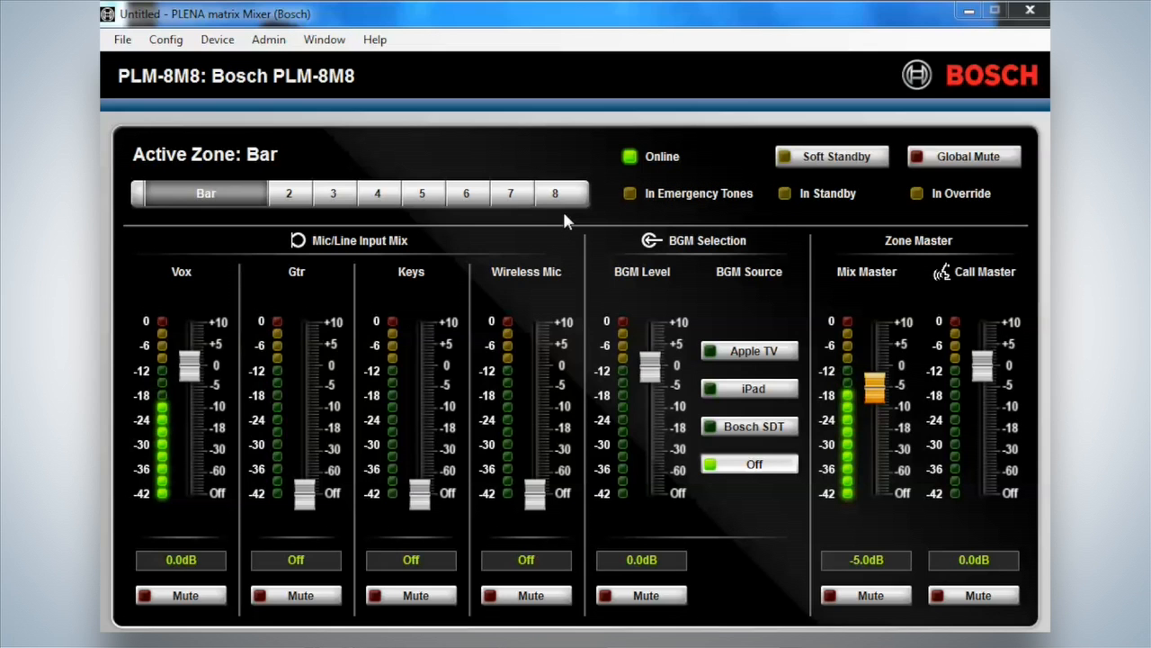
{"action": "mouse_move", "coordinate": [477, 220]}
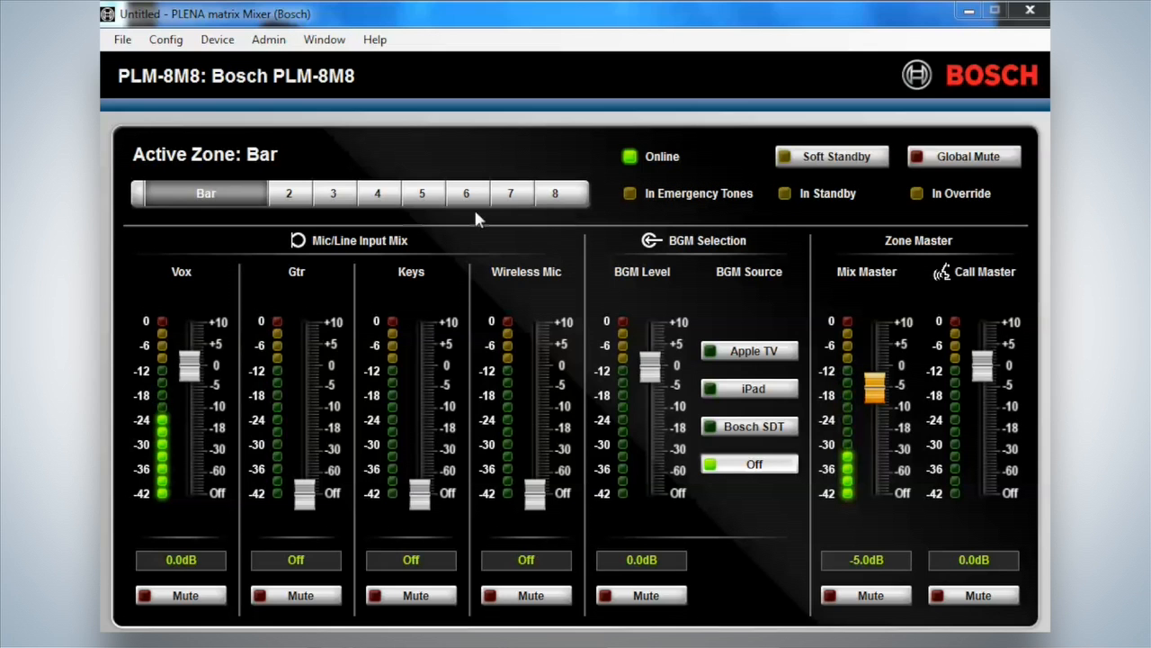
Step: Raise Bistro's Gtr fader to -30 dB, return it to Off, and switch back to the Bar zone
{"action": "left_click", "coordinate": [248, 193]}
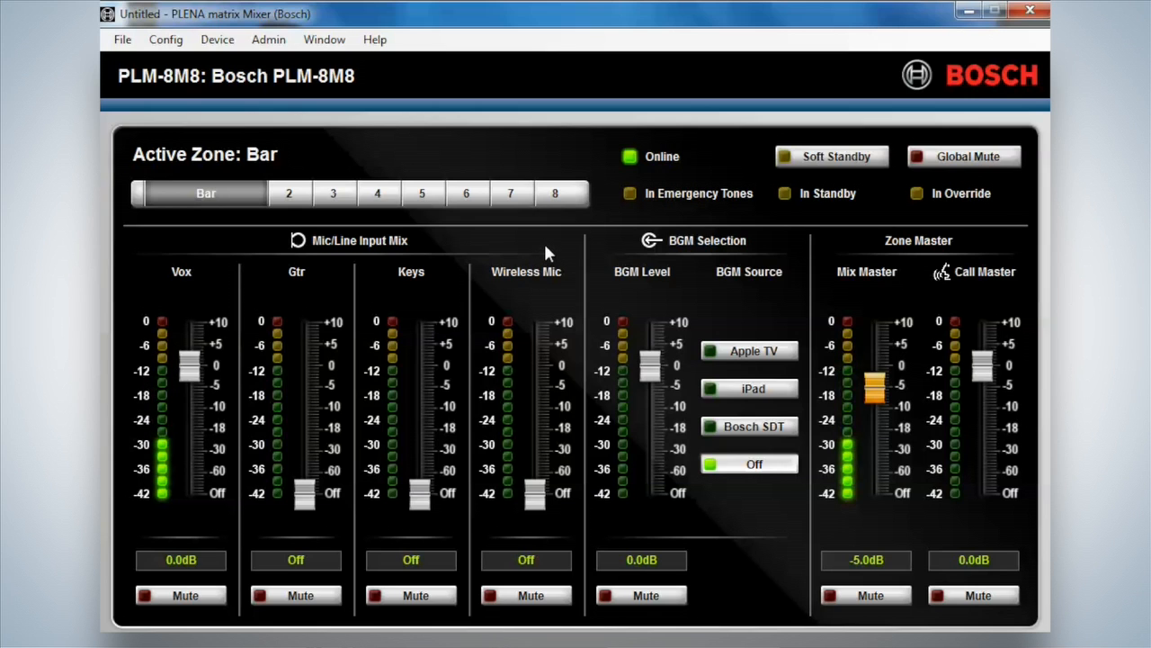
{"action": "mouse_move", "coordinate": [529, 248]}
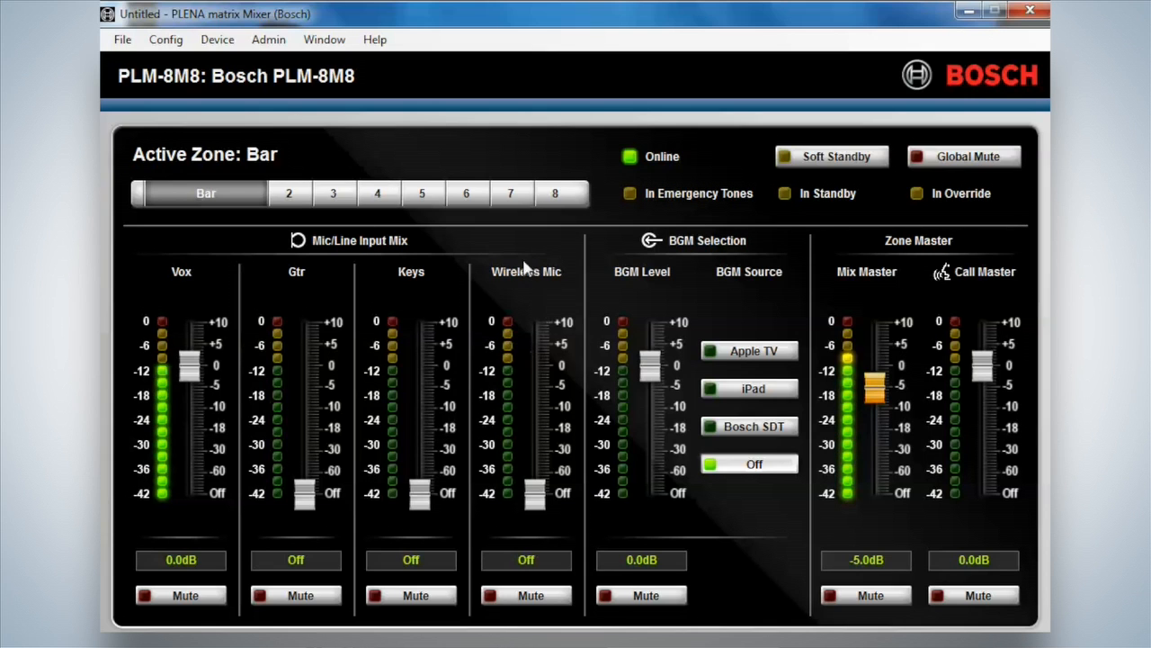
{"action": "mouse_move", "coordinate": [476, 248]}
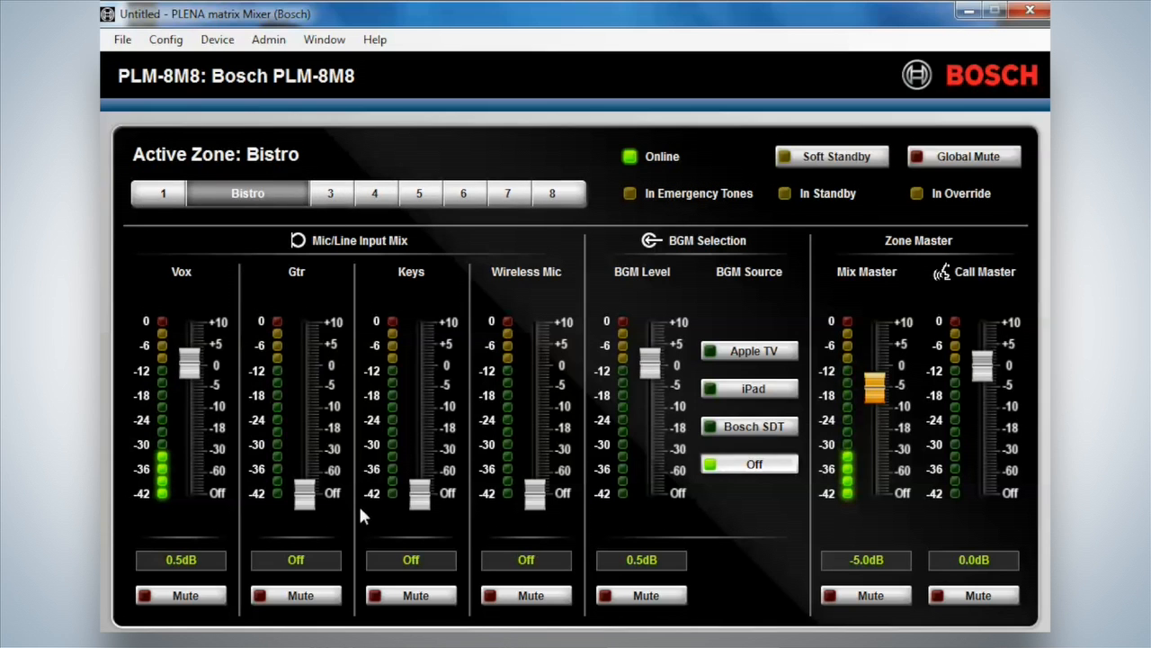
{"action": "left_click_drag", "start_coordinate": [304, 493], "coordinate": [304, 449]}
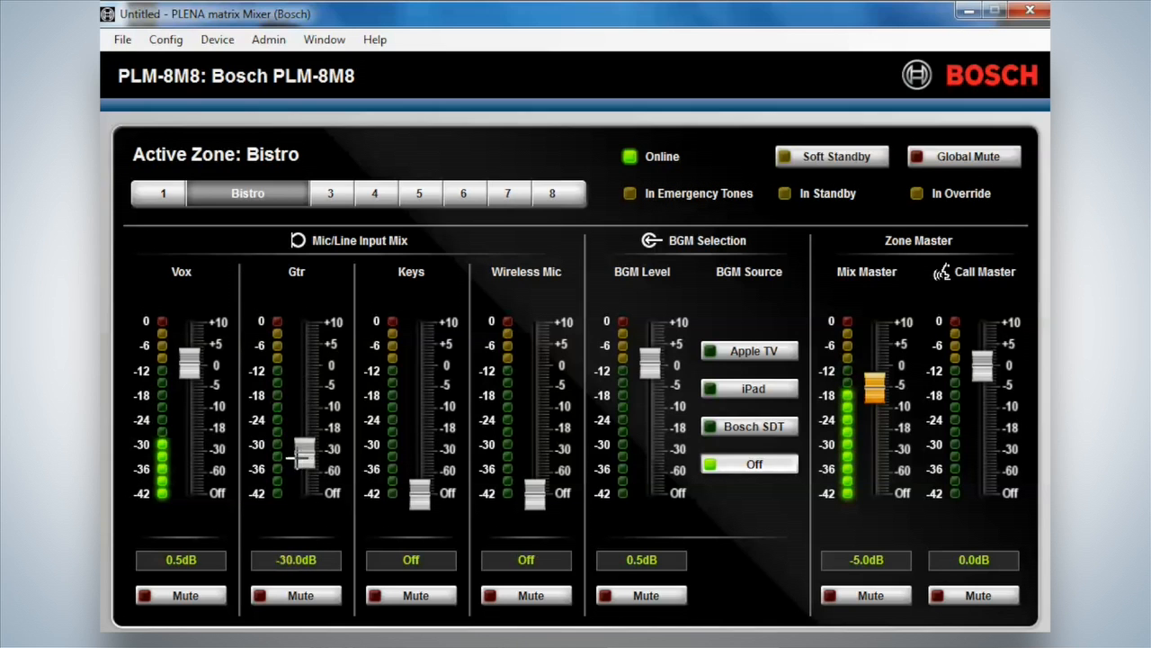
{"action": "left_click_drag", "start_coordinate": [302, 450], "coordinate": [310, 490]}
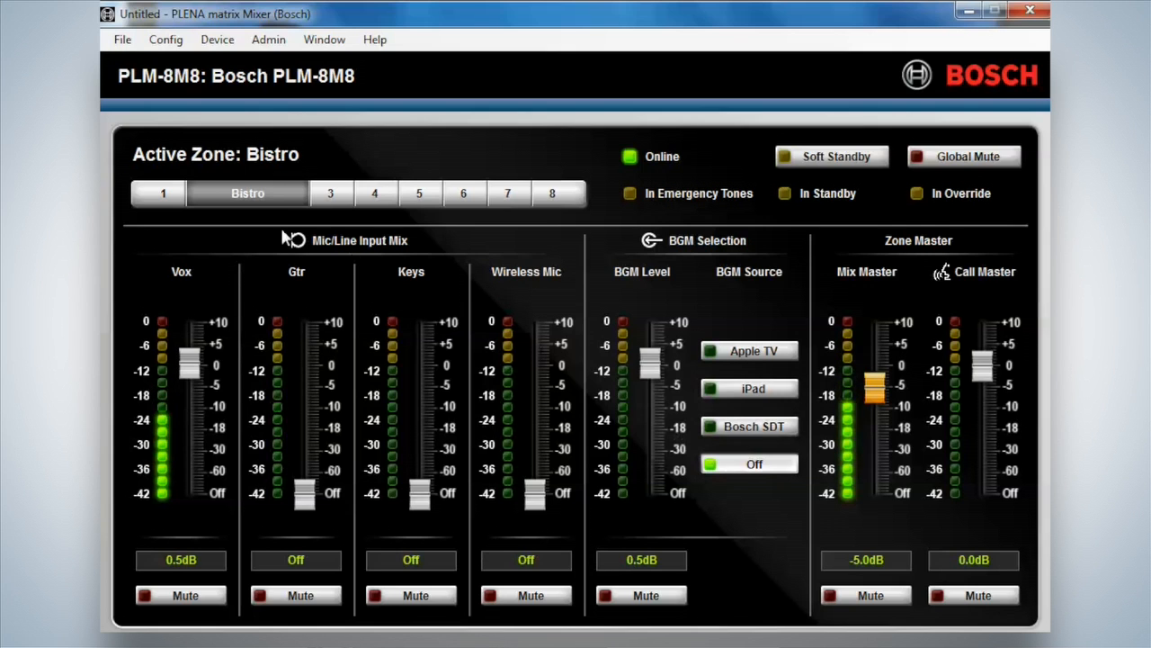
{"action": "left_click", "coordinate": [206, 193]}
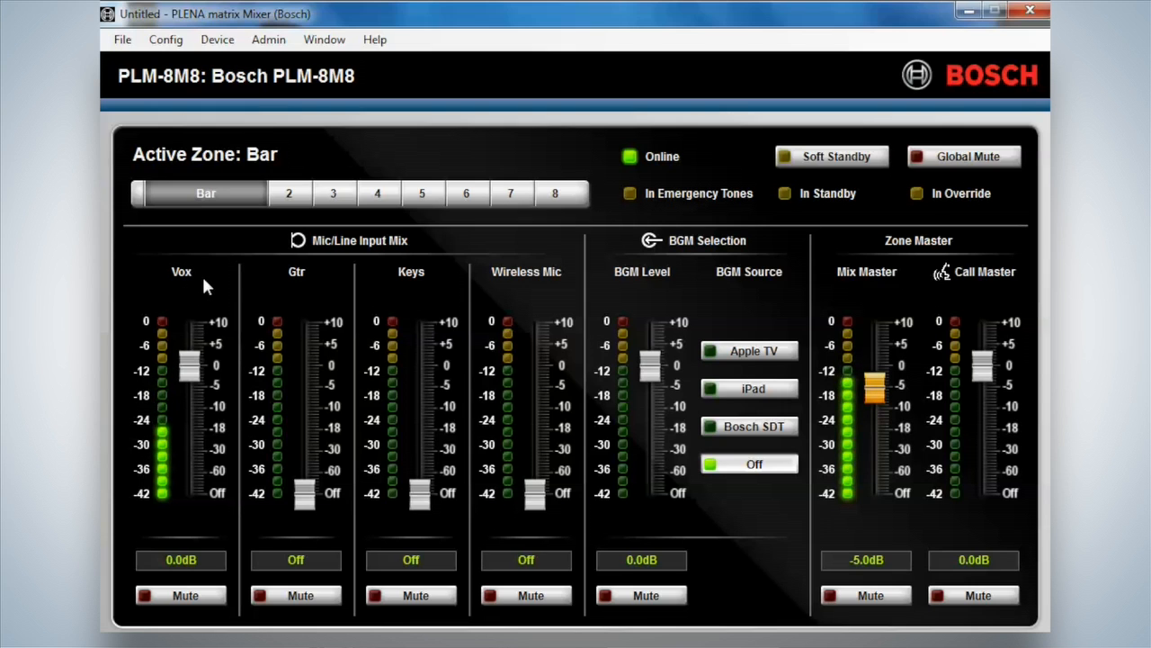
{"action": "mouse_move", "coordinate": [371, 291]}
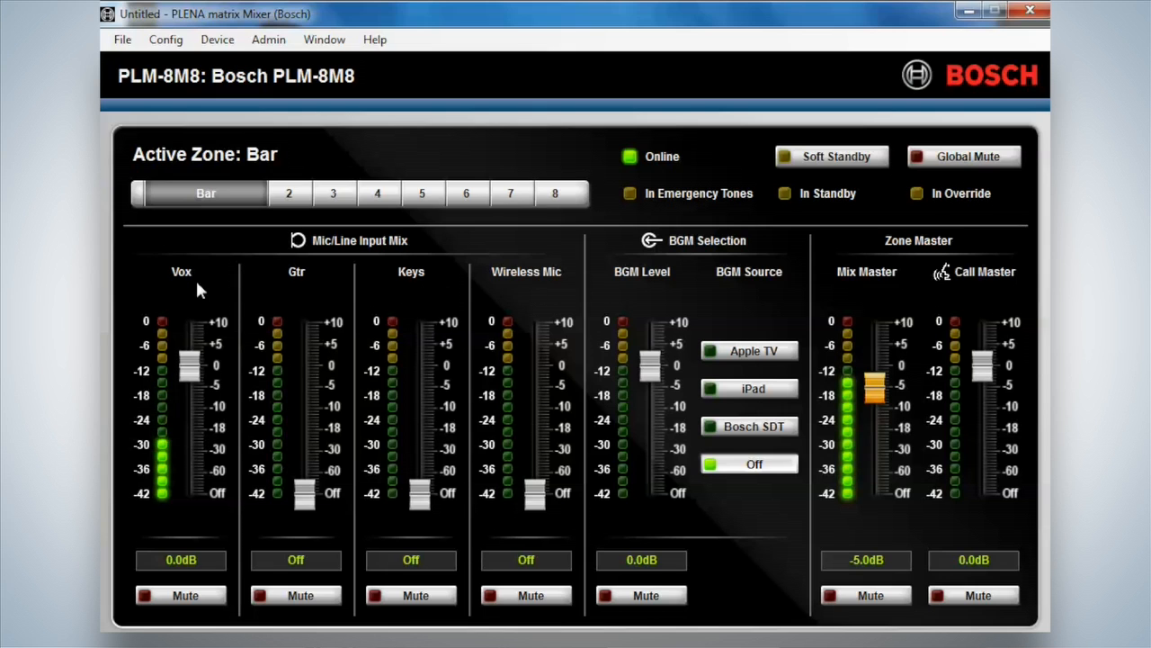
{"action": "mouse_move", "coordinate": [702, 313]}
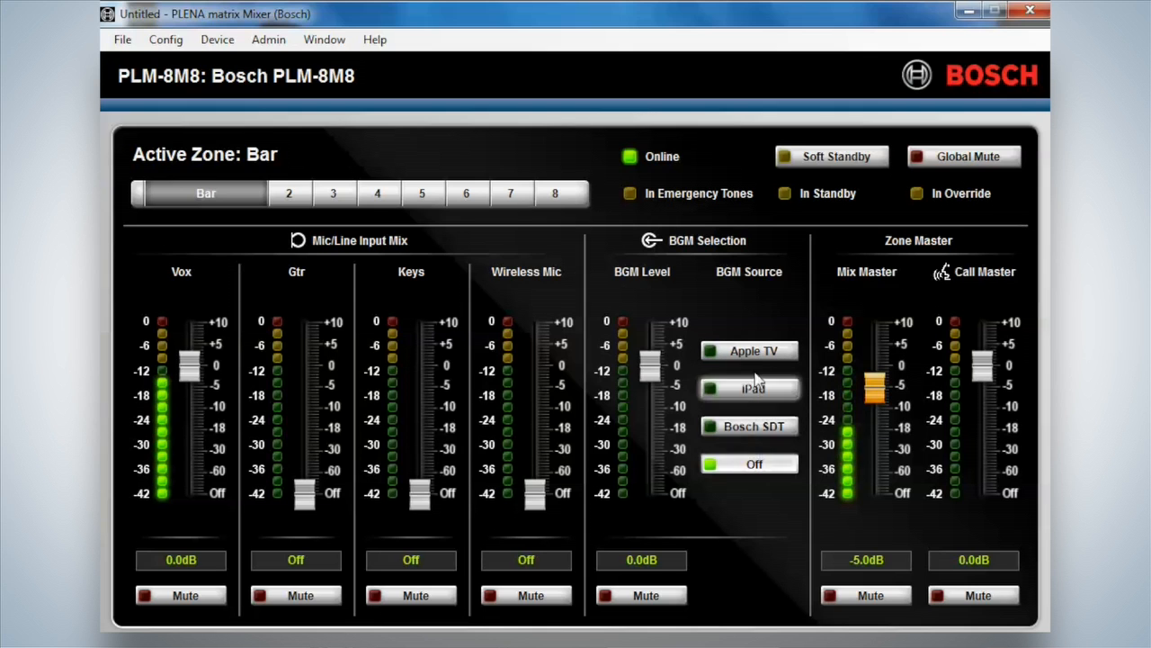
{"action": "left_click", "coordinate": [748, 425]}
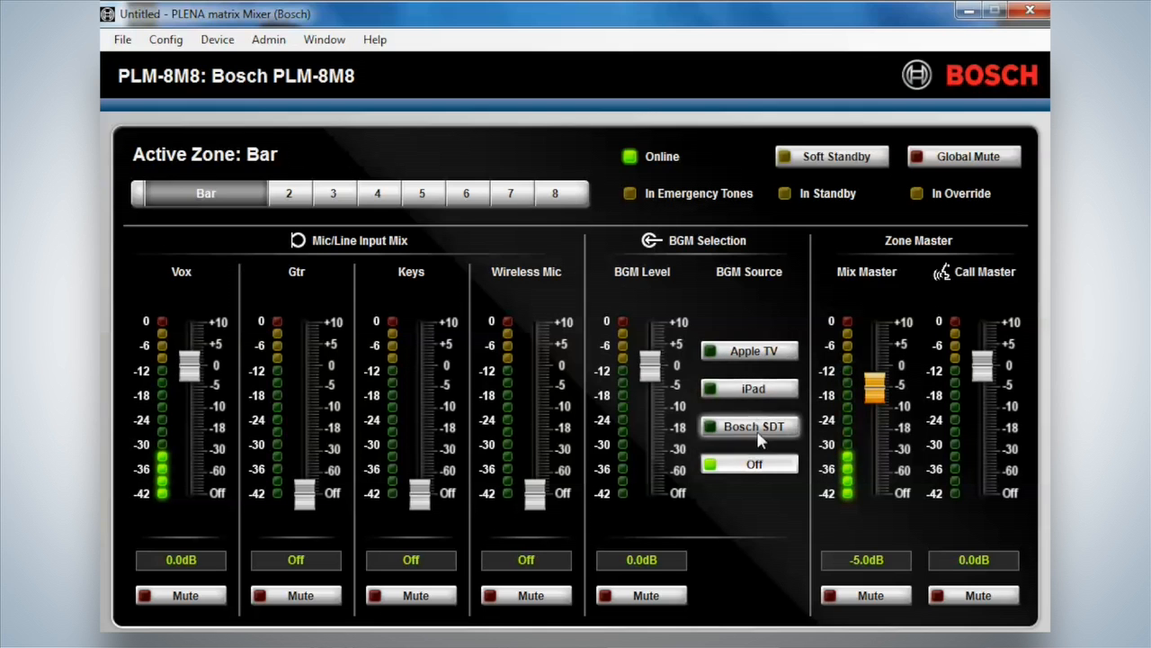
{"action": "left_click", "coordinate": [752, 464]}
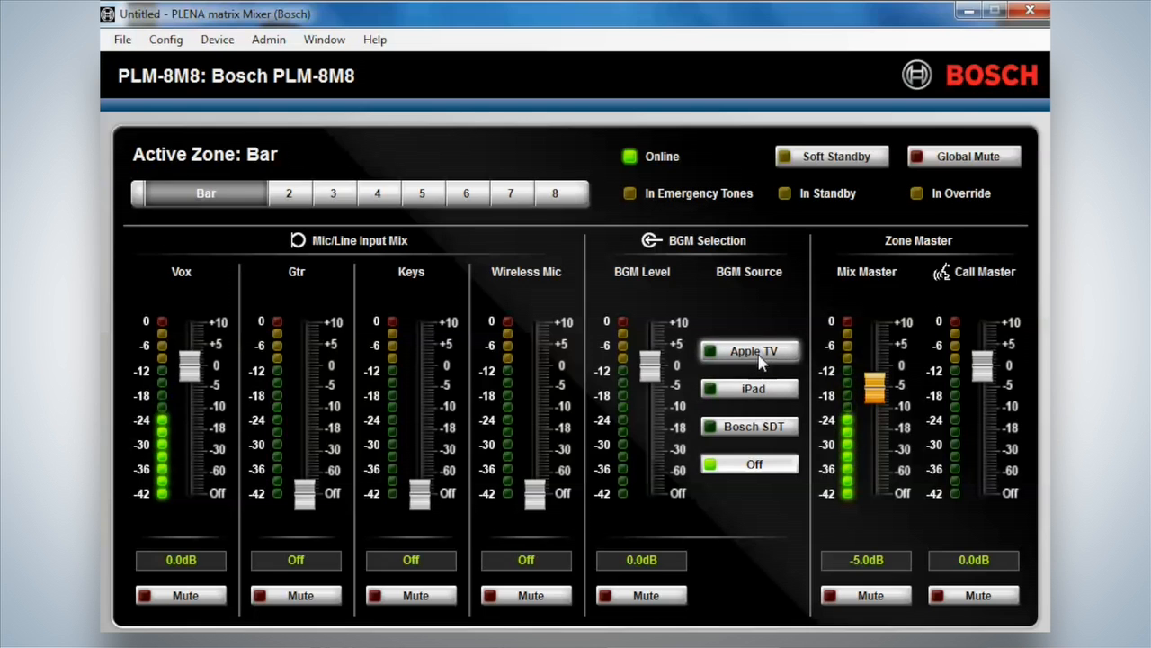
{"action": "left_click", "coordinate": [750, 427]}
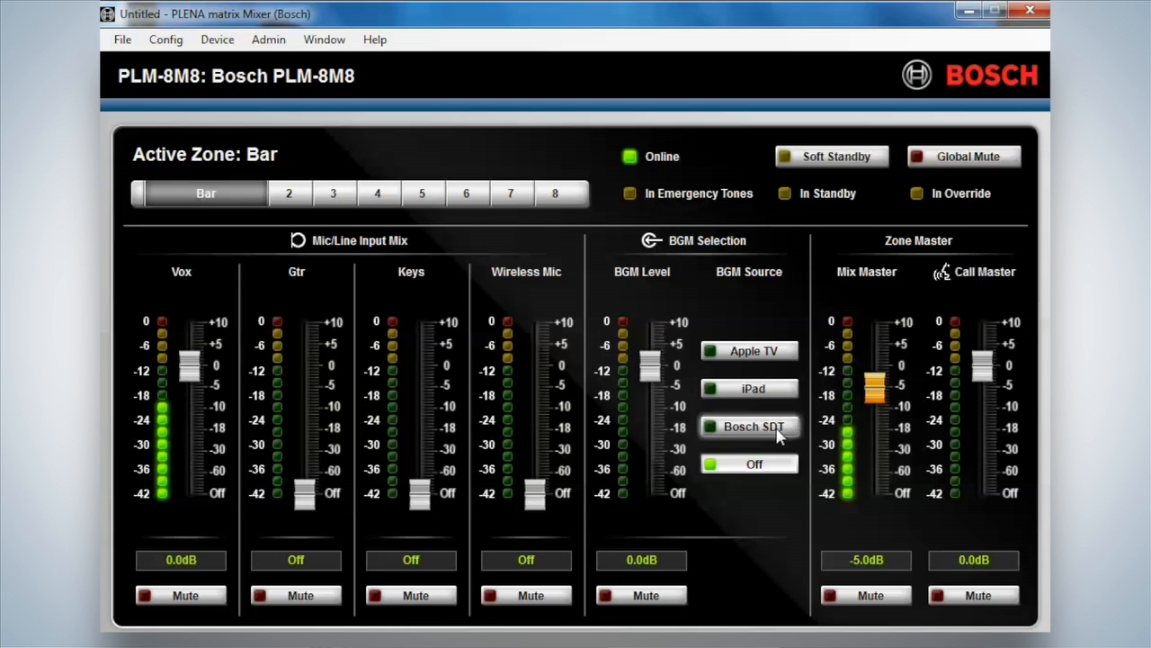
{"action": "left_click", "coordinate": [752, 464]}
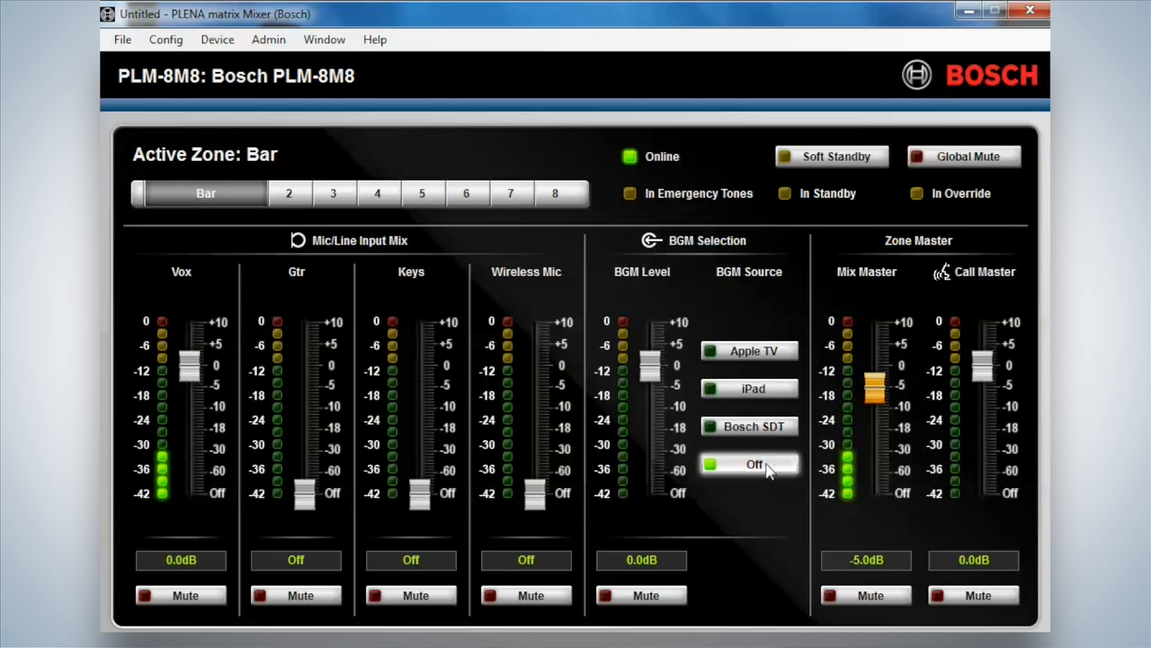
{"action": "left_click", "coordinate": [748, 425]}
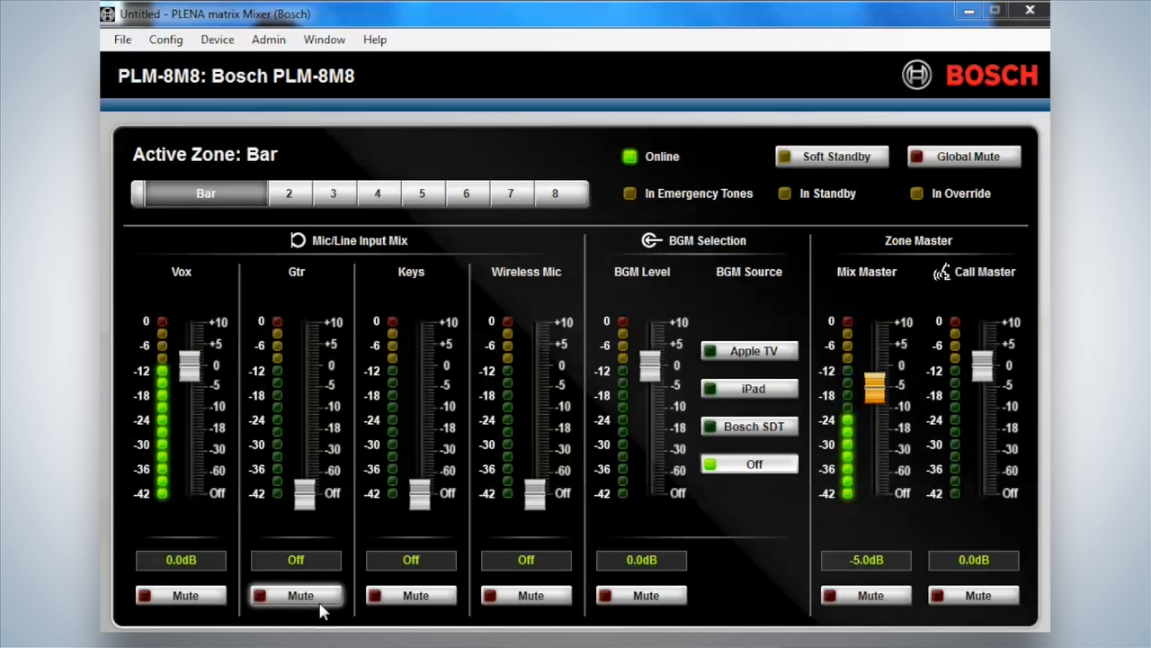
{"action": "left_click", "coordinate": [295, 594]}
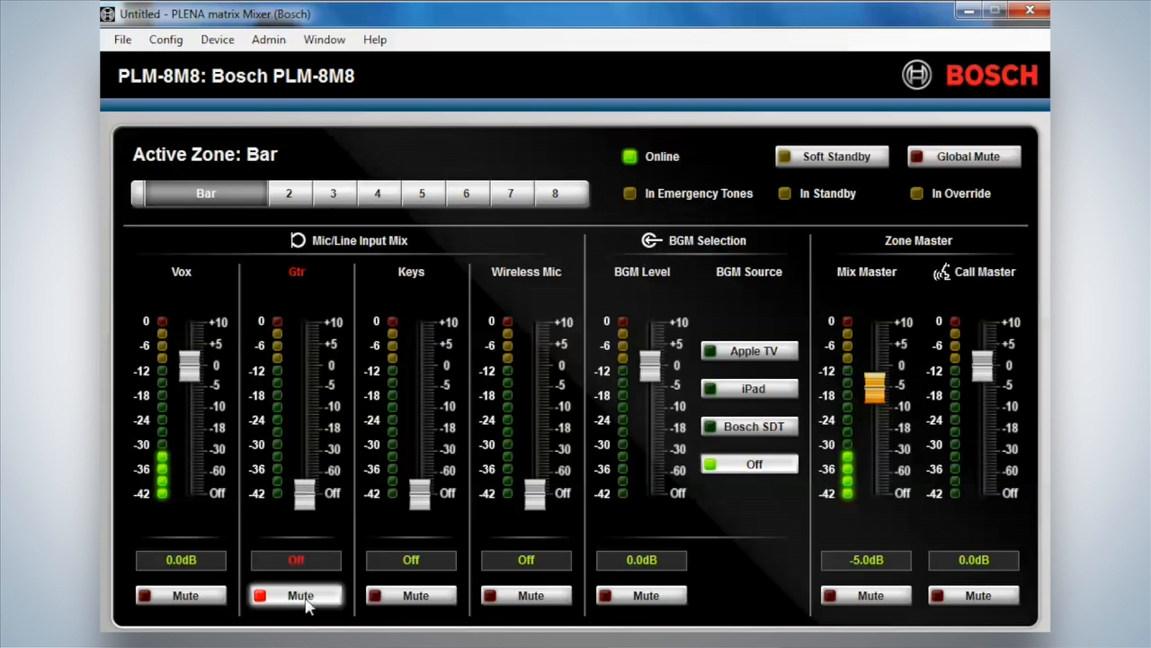
{"action": "left_click", "coordinate": [295, 593]}
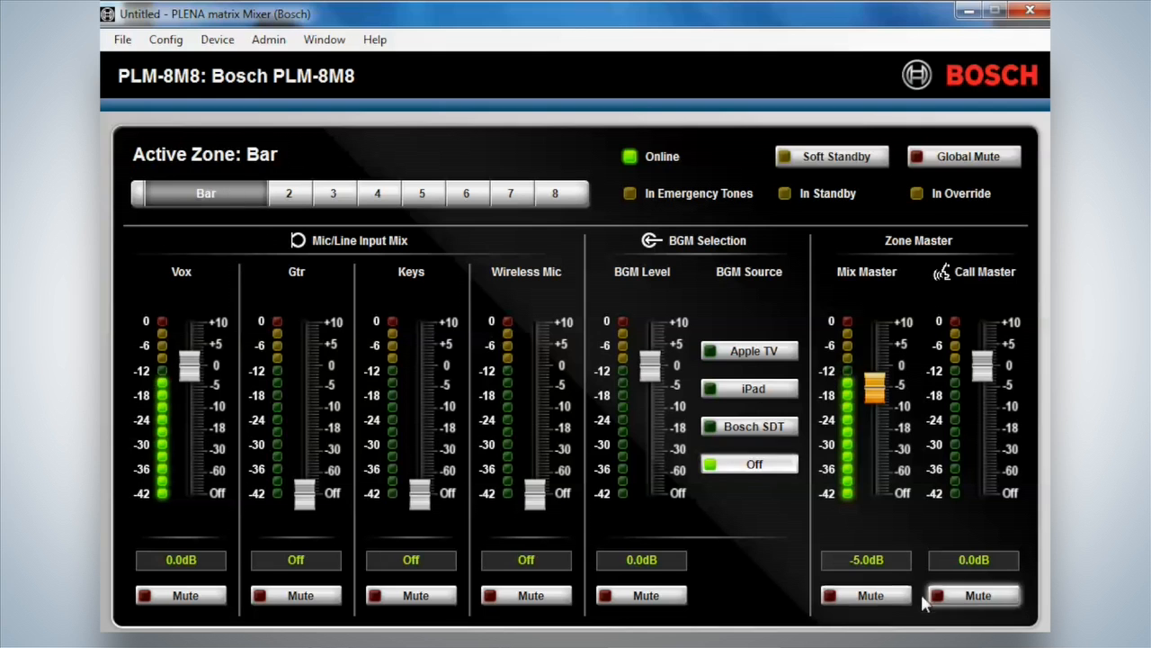
{"action": "left_click", "coordinate": [865, 593]}
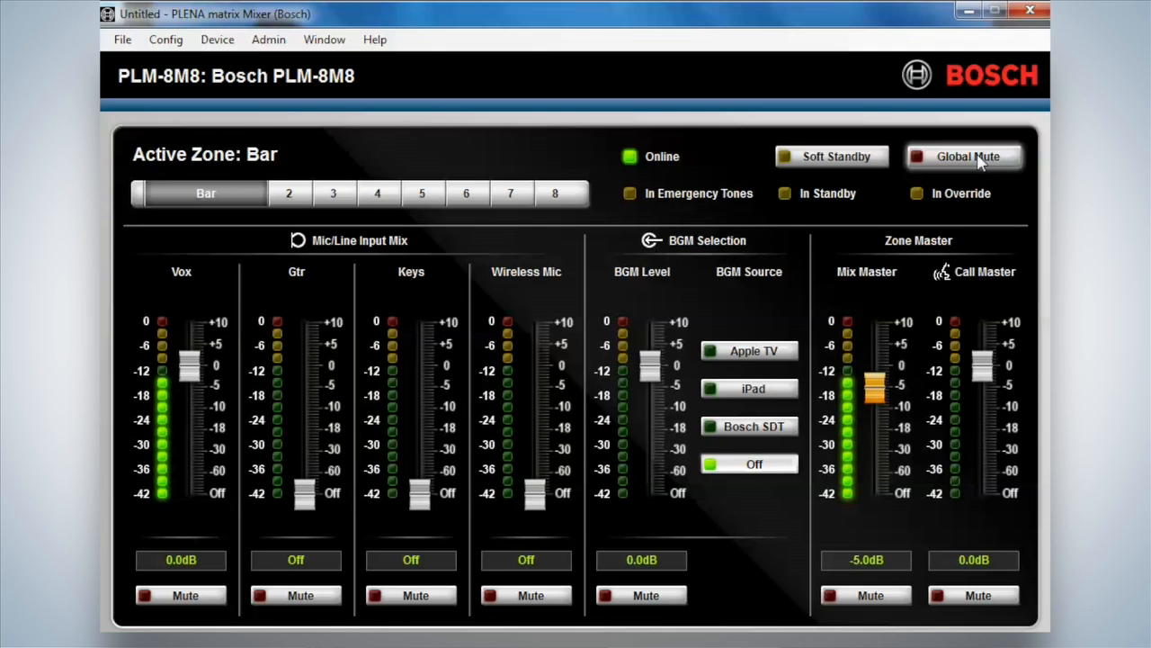
{"action": "left_click", "coordinate": [964, 155]}
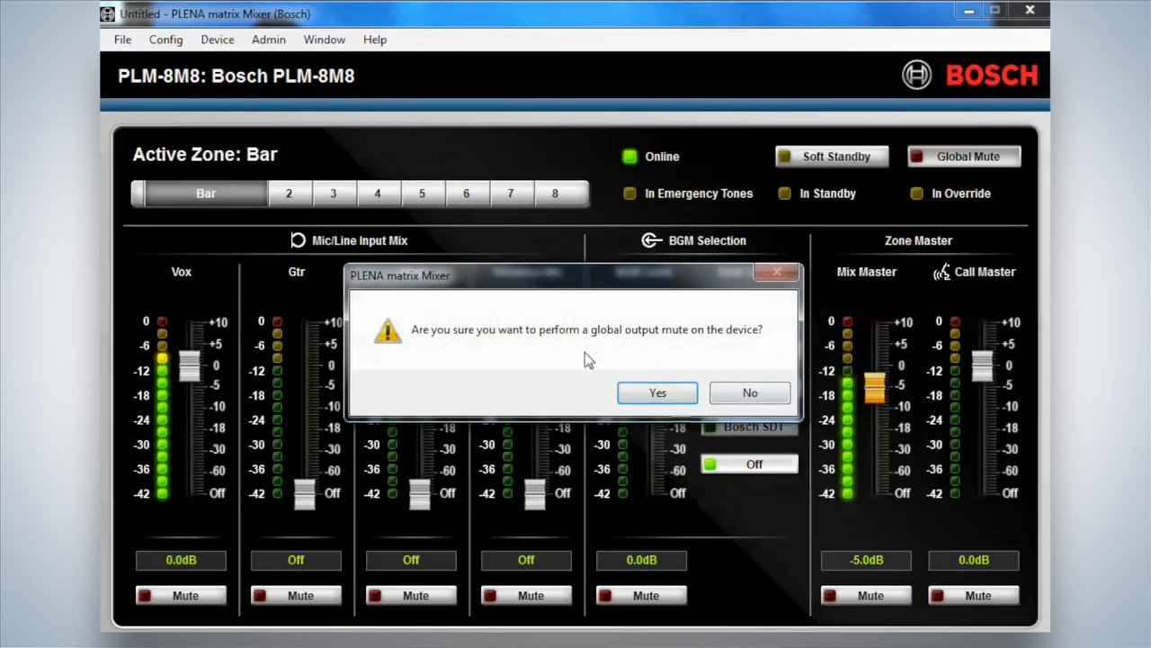
{"action": "mouse_move", "coordinate": [684, 440]}
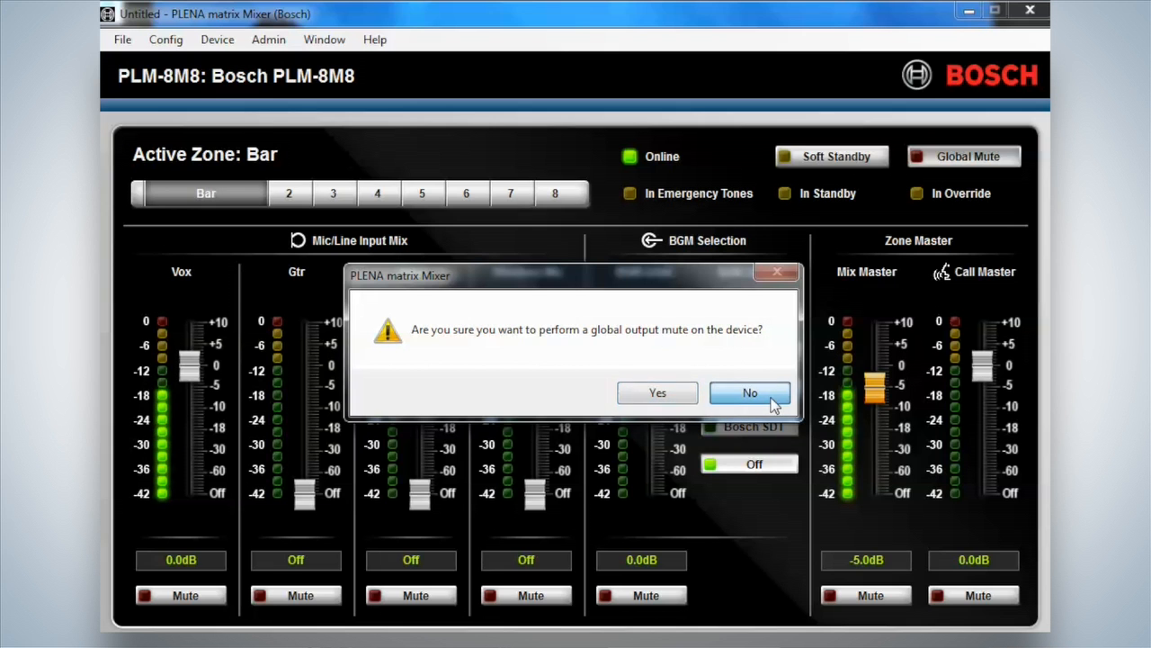
{"action": "left_click", "coordinate": [750, 392]}
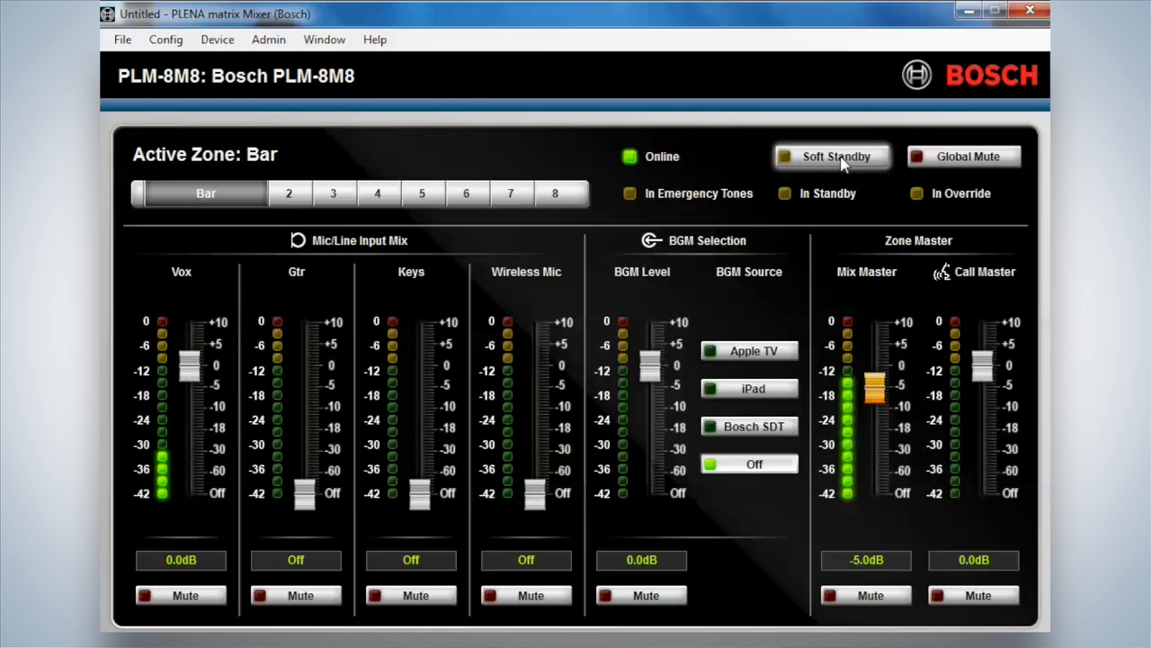
{"action": "left_click", "coordinate": [832, 155]}
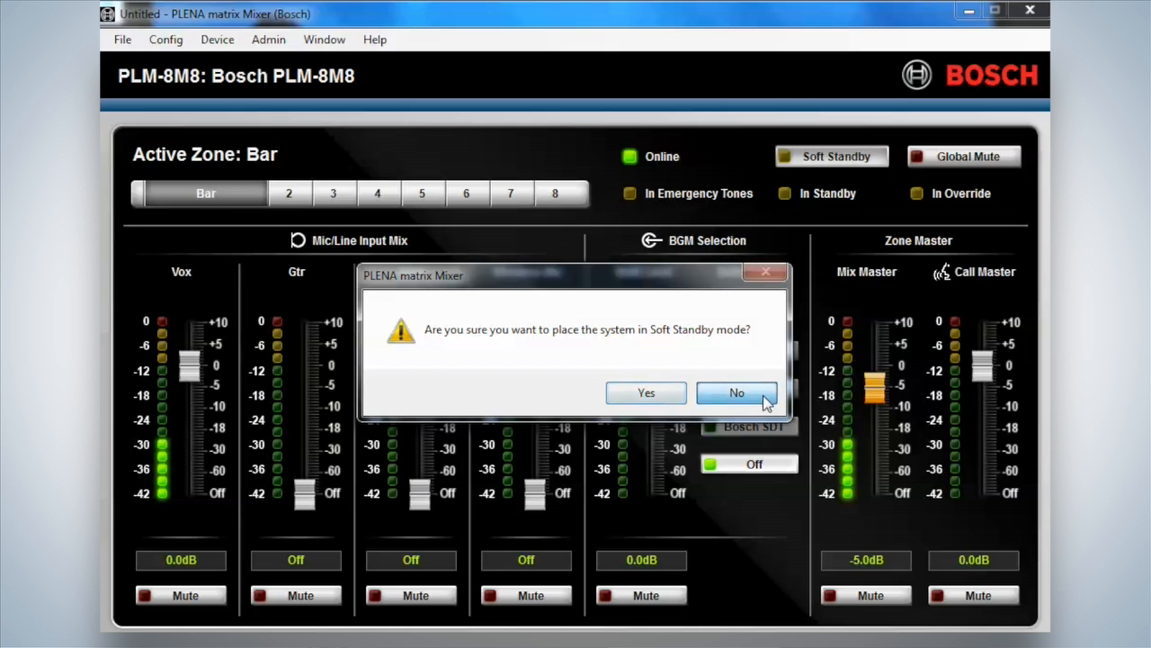
{"action": "left_click", "coordinate": [738, 392]}
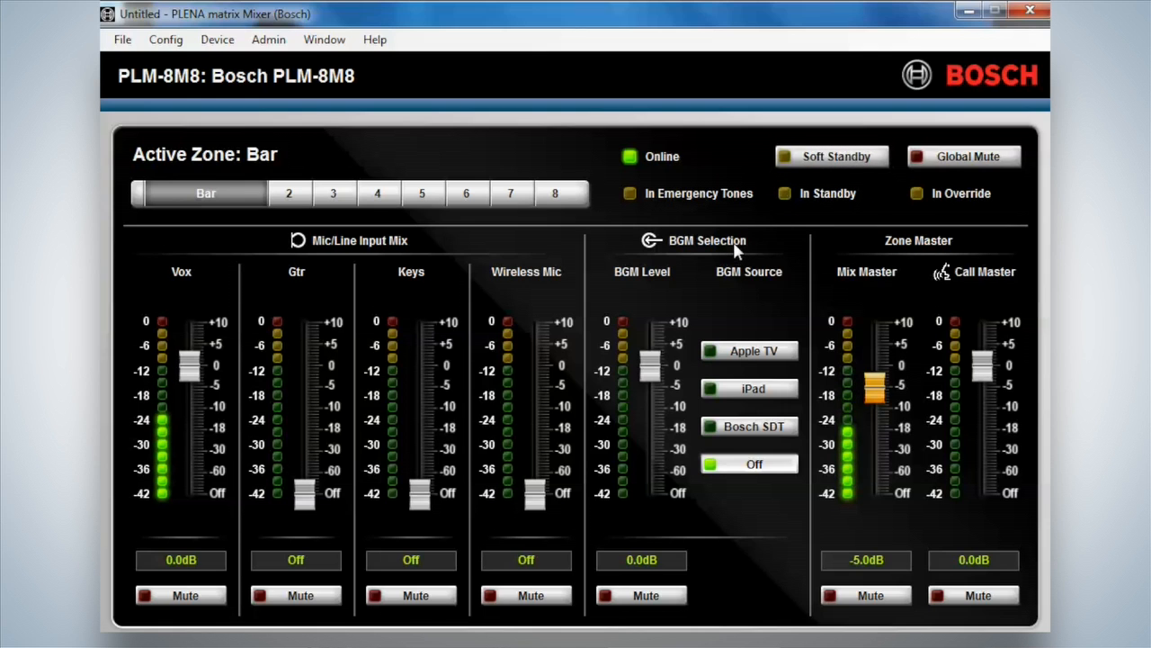
{"action": "mouse_move", "coordinate": [515, 241]}
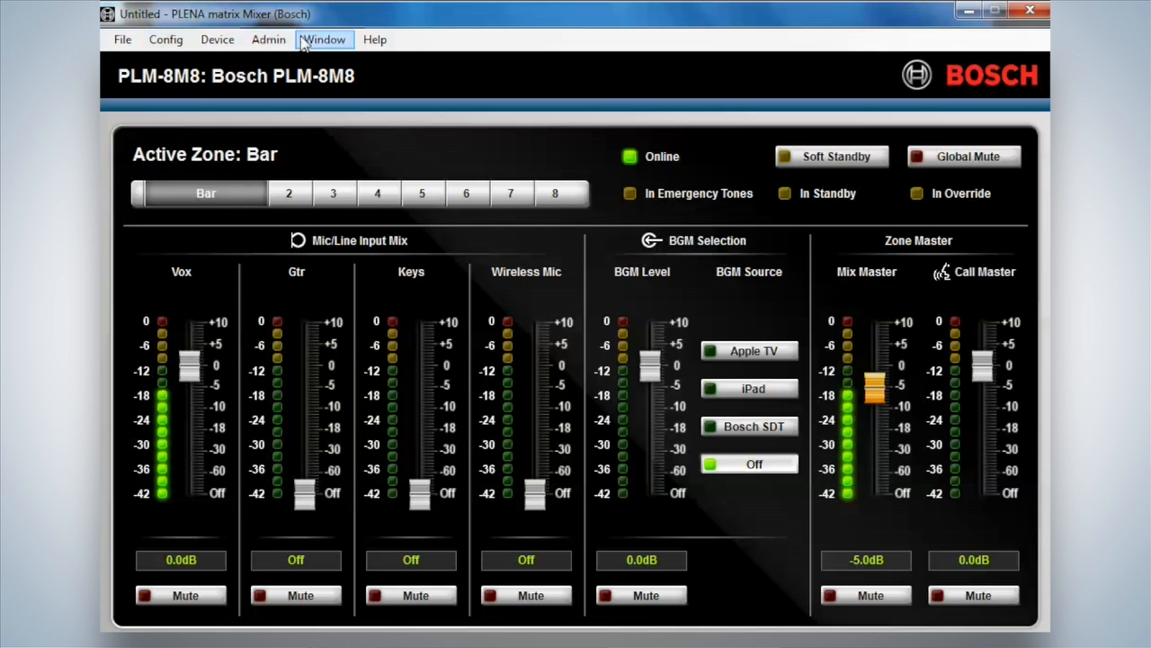
Step: Browse the Window, Device and Config menus to reach the Presets list
{"action": "left_click", "coordinate": [268, 40]}
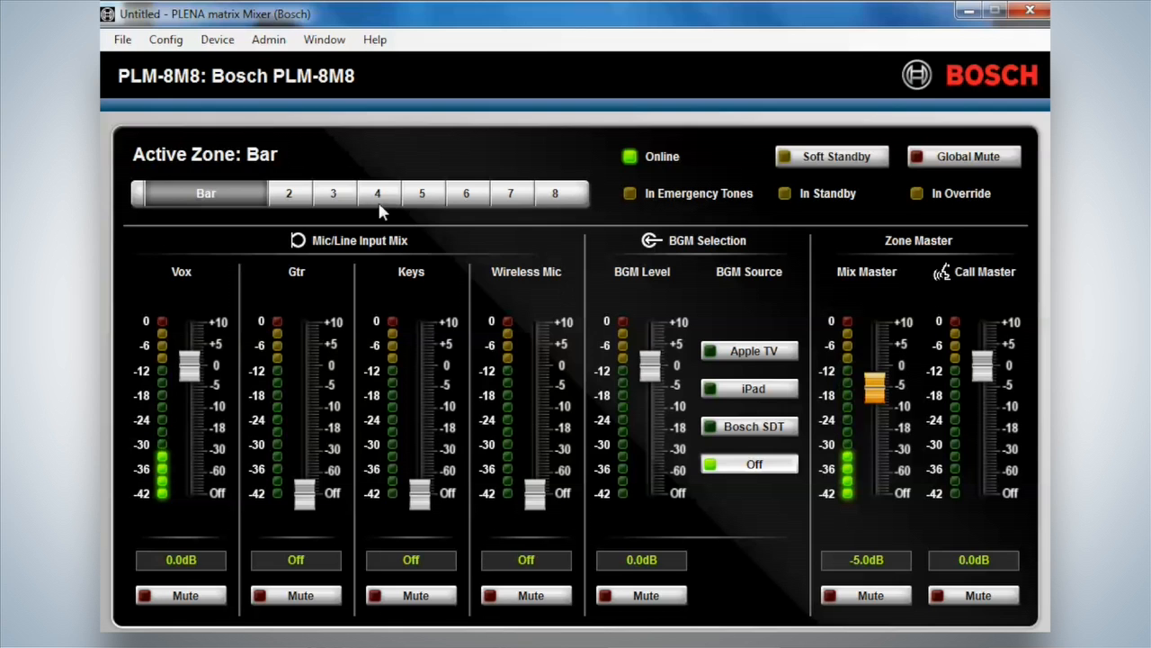
{"action": "mouse_move", "coordinate": [620, 286]}
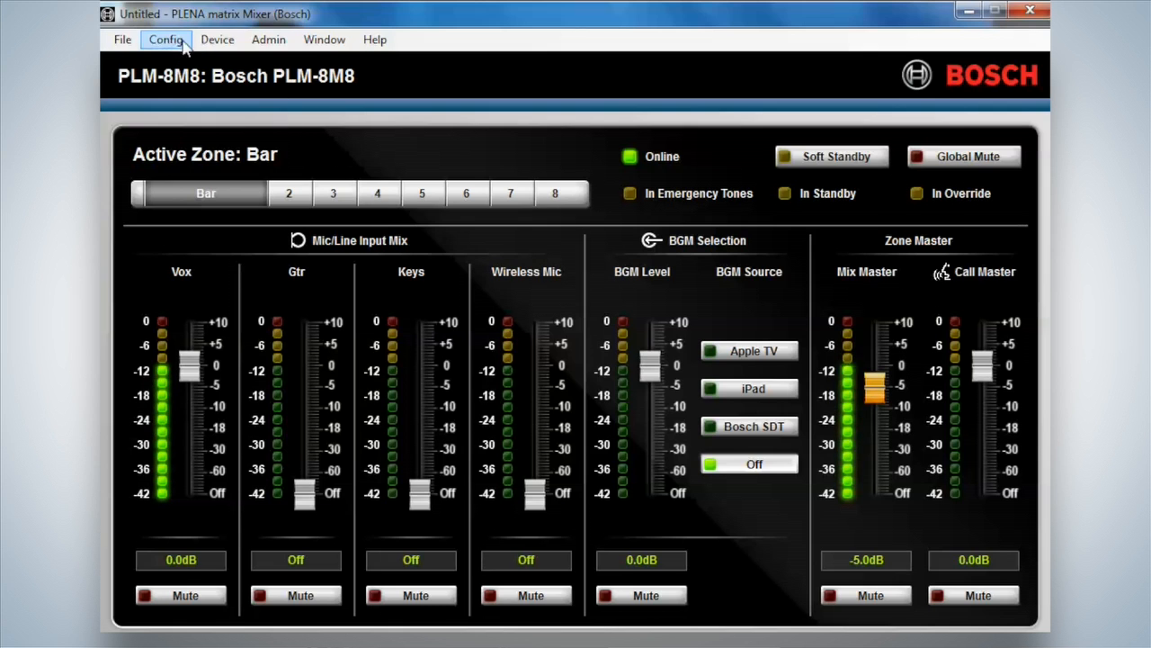
{"action": "left_click", "coordinate": [215, 40]}
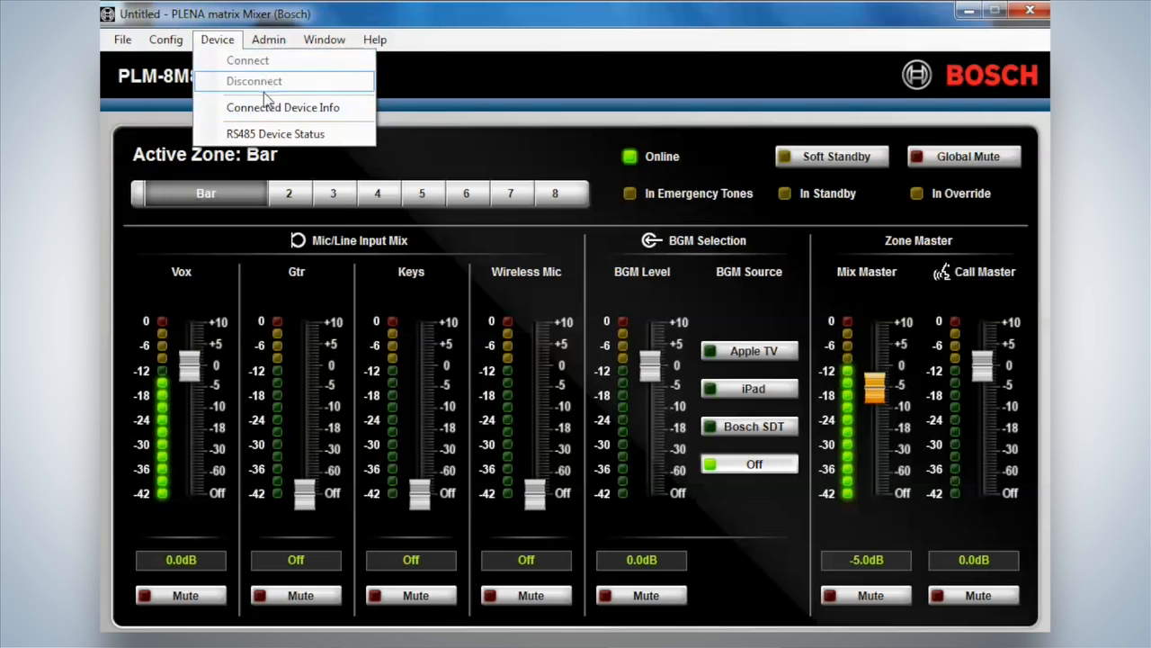
{"action": "left_click", "coordinate": [166, 39]}
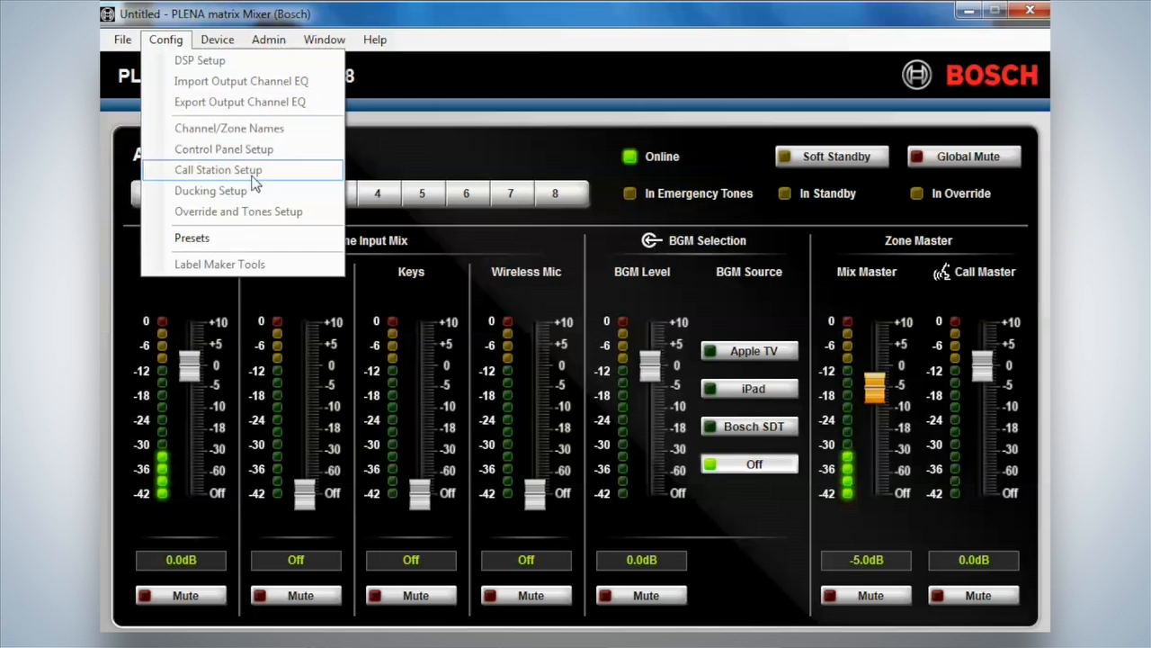
{"action": "mouse_move", "coordinate": [191, 237]}
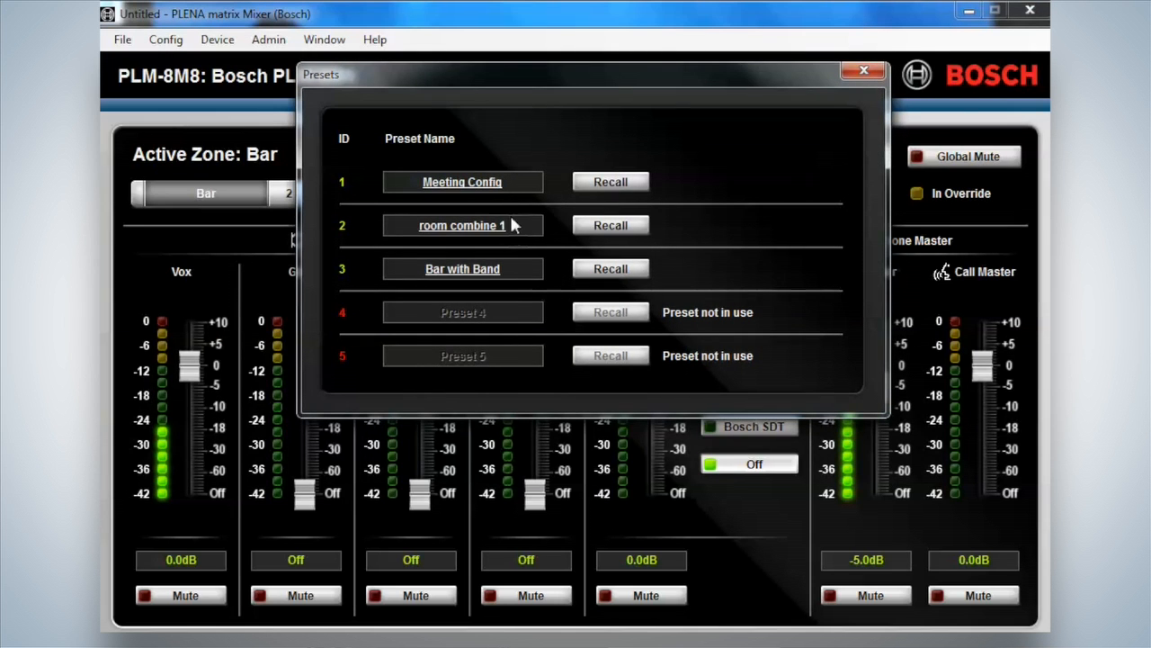
{"action": "mouse_move", "coordinate": [512, 262]}
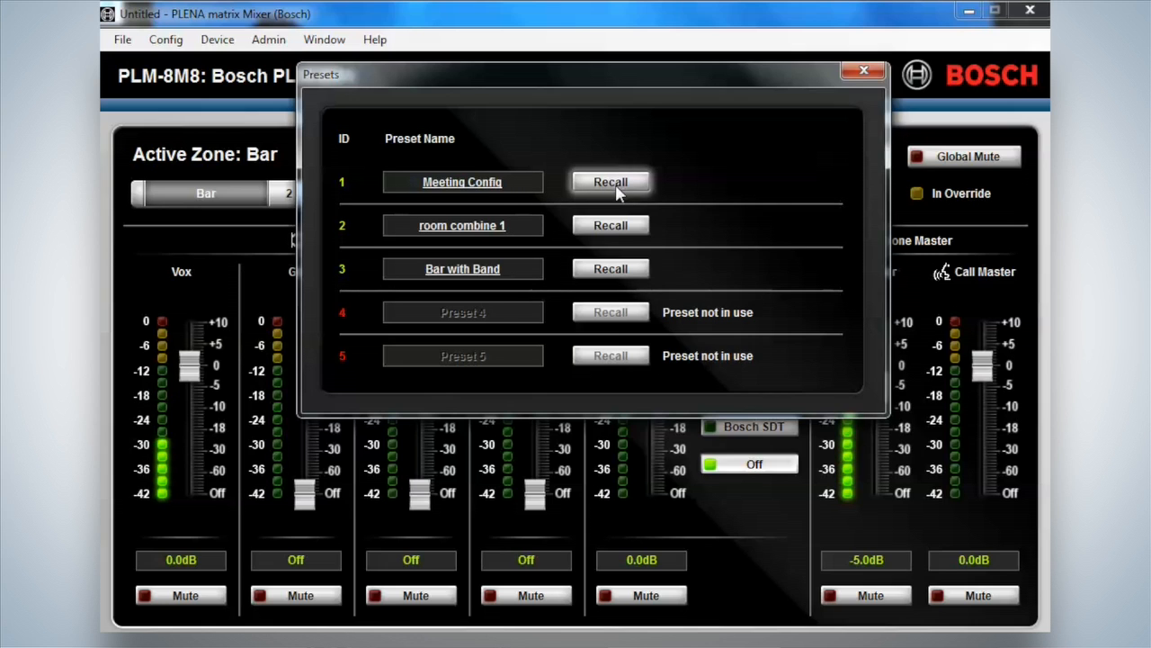
{"action": "mouse_move", "coordinate": [507, 243]}
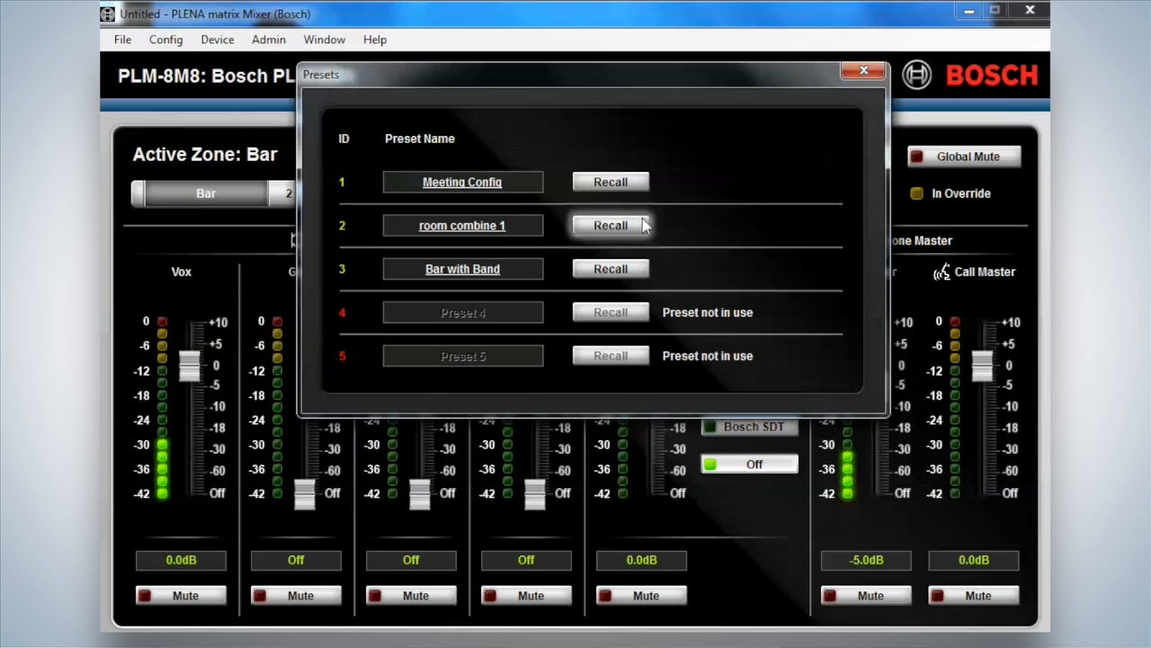
{"action": "mouse_move", "coordinate": [707, 234]}
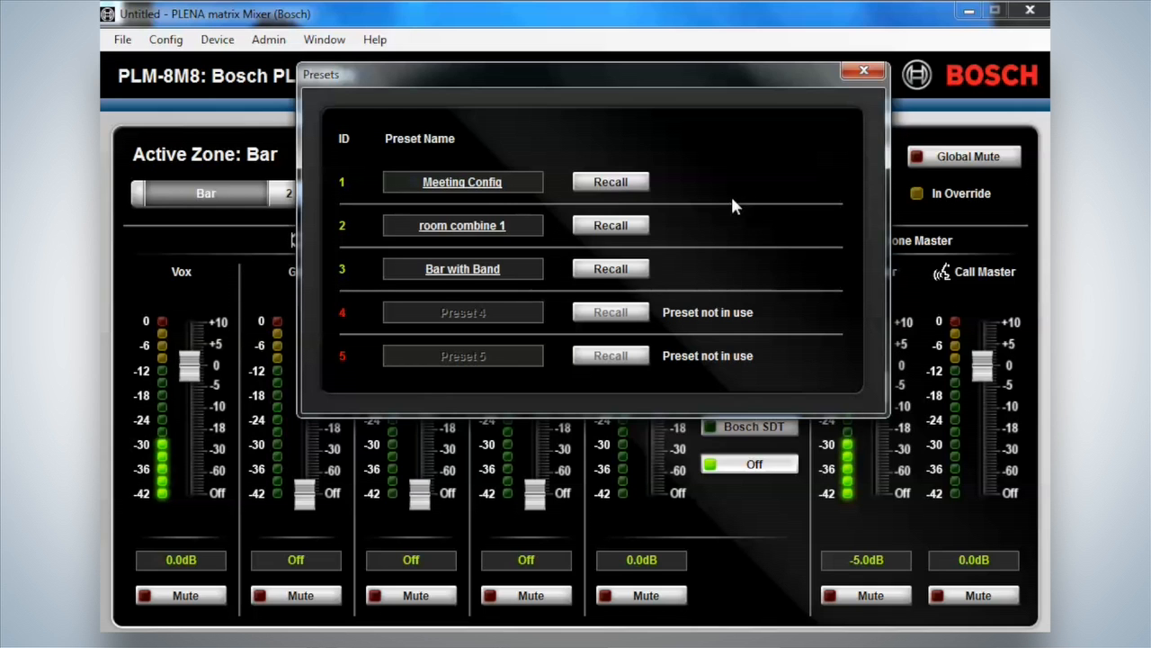
{"action": "mouse_move", "coordinate": [863, 72]}
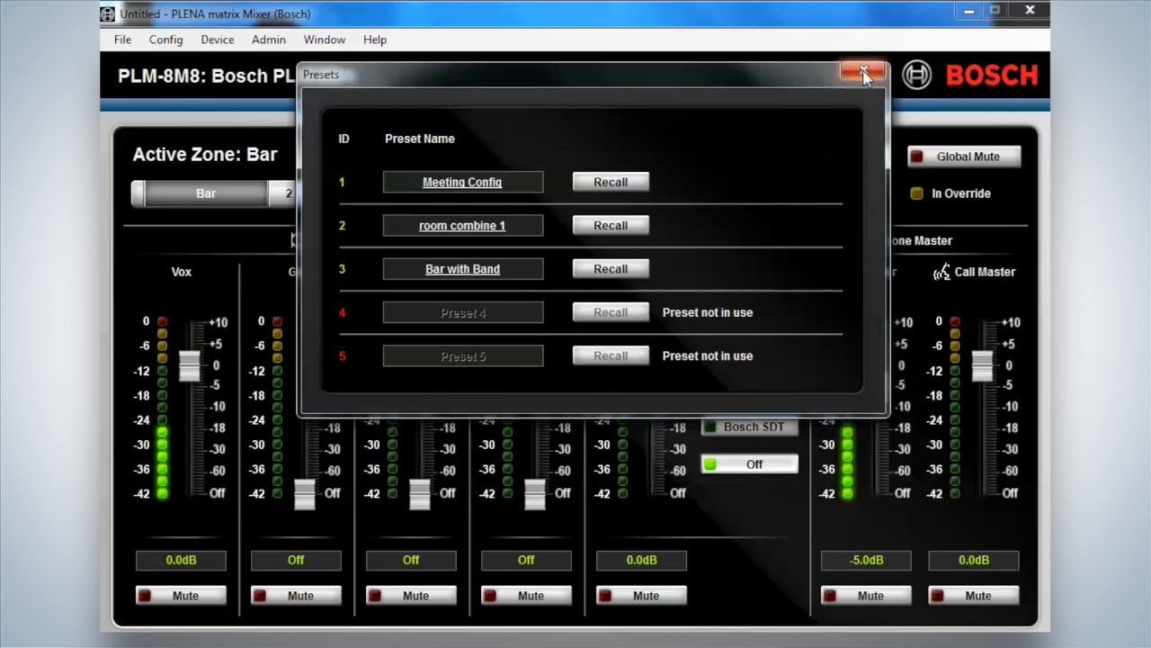
Step: Close the Presets list showing Meeting Config, room combine 1 and Bar with Band
{"action": "left_click", "coordinate": [863, 74]}
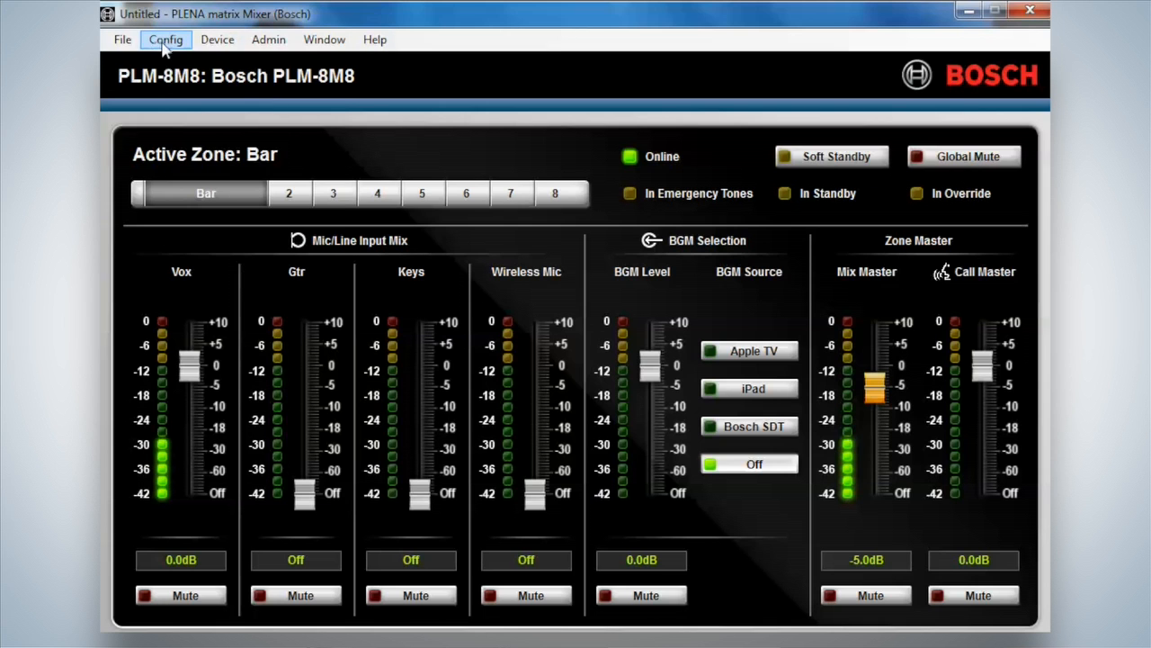
Step: Check RS485 Device Status (panels 1, 10 and call station 1), then reach the Admin menu
{"action": "left_click", "coordinate": [216, 40]}
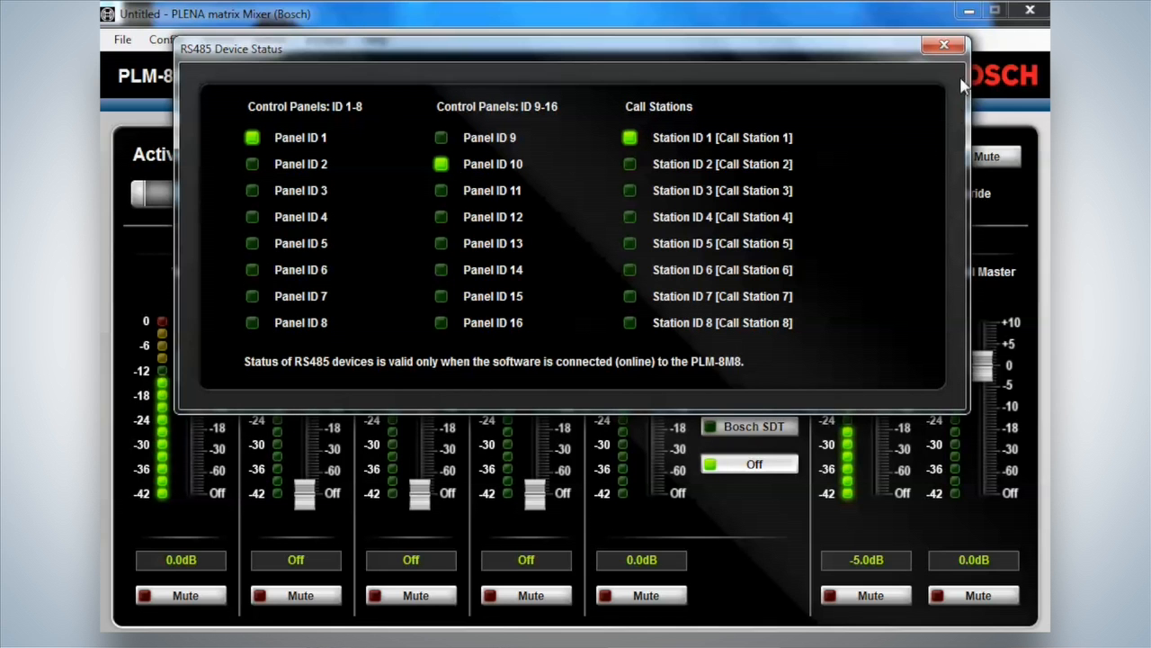
{"action": "left_click", "coordinate": [216, 39]}
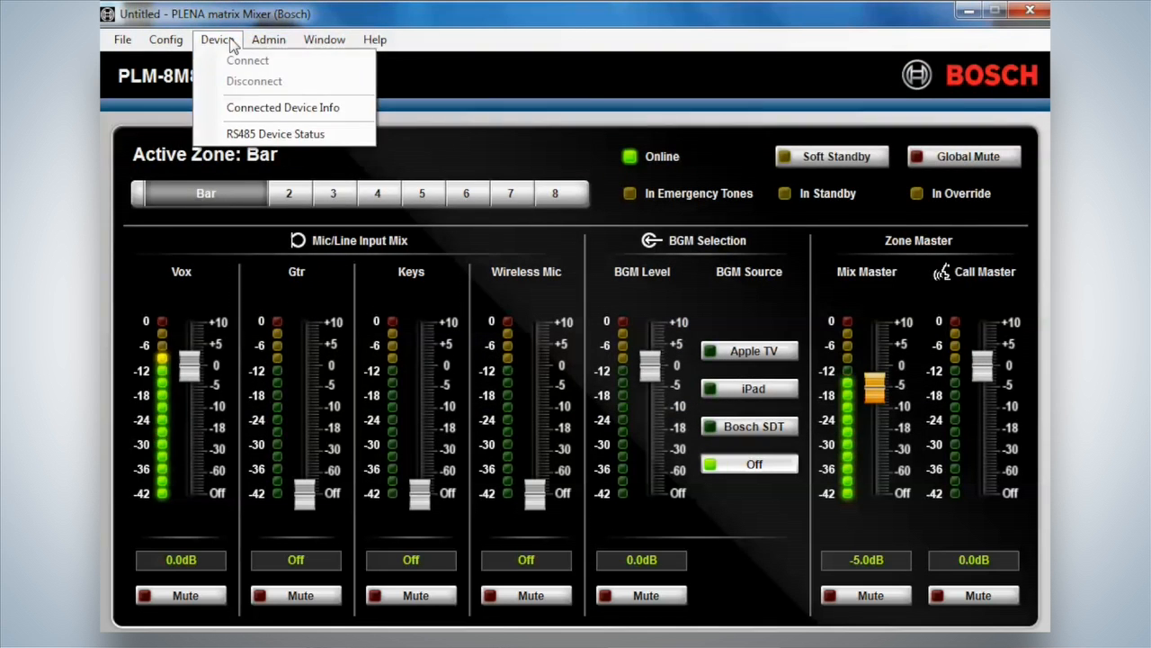
{"action": "mouse_move", "coordinate": [285, 108]}
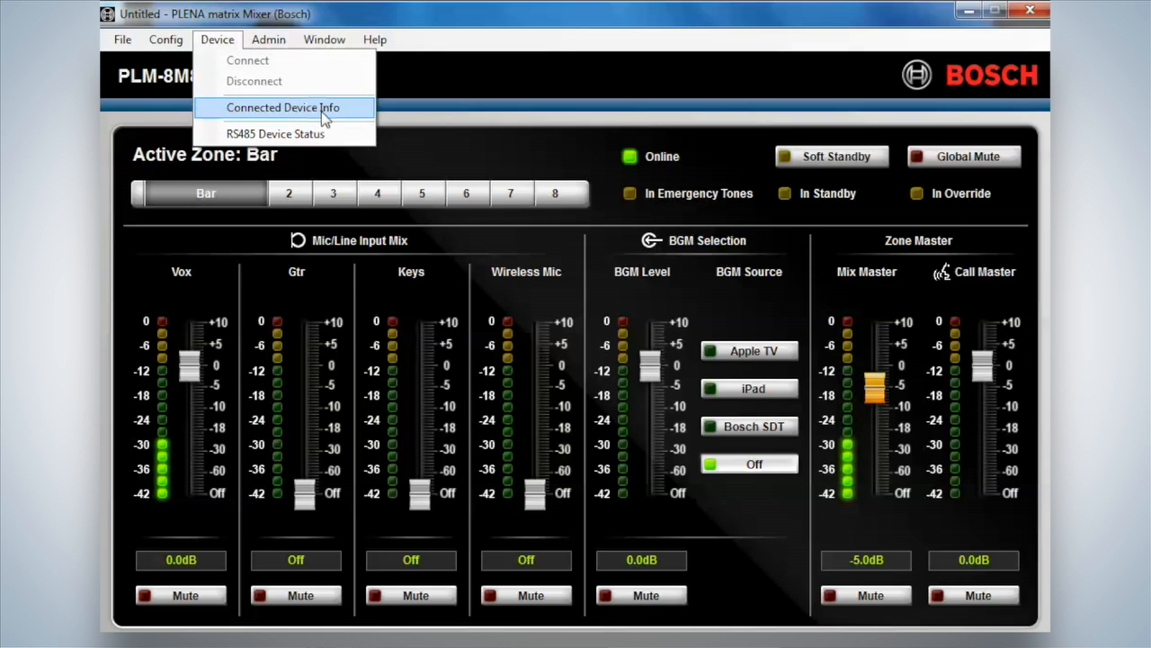
{"action": "left_click", "coordinate": [268, 39]}
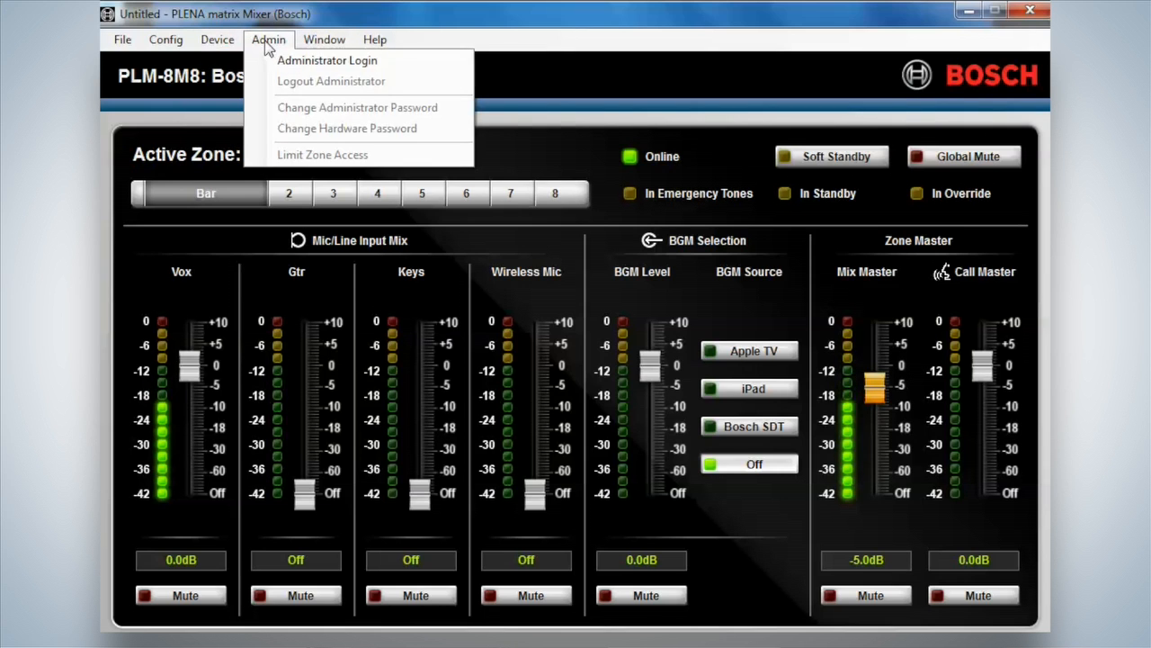
{"action": "mouse_move", "coordinate": [328, 61]}
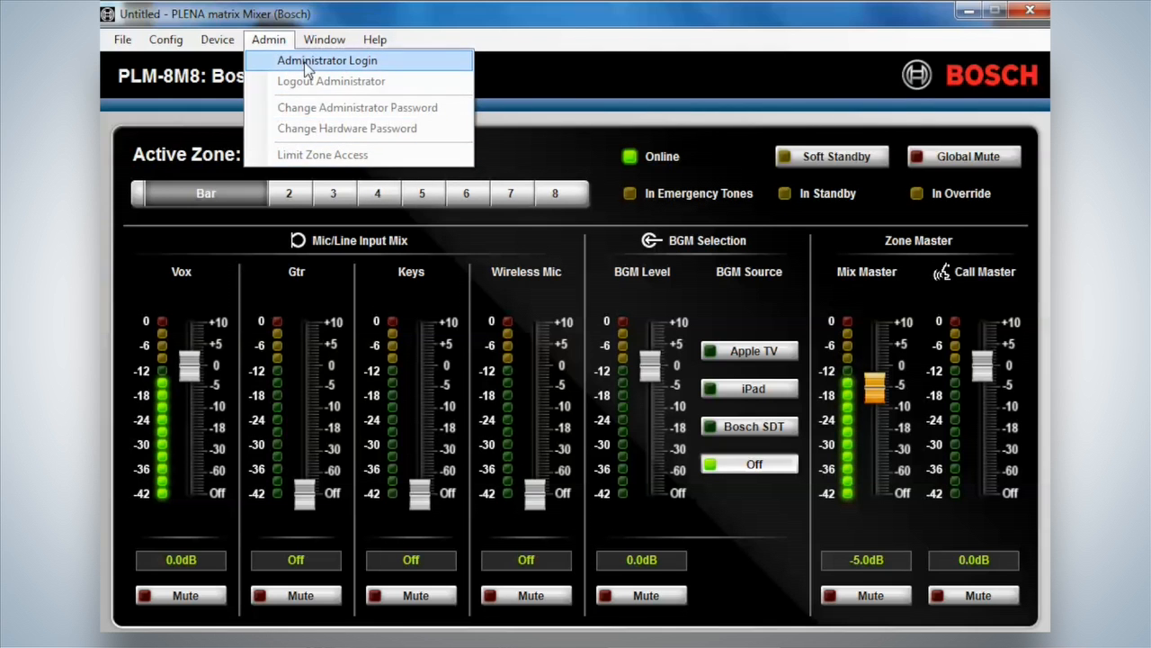
Step: Log in as administrator by entering and confirming the password
{"action": "left_click", "coordinate": [327, 62]}
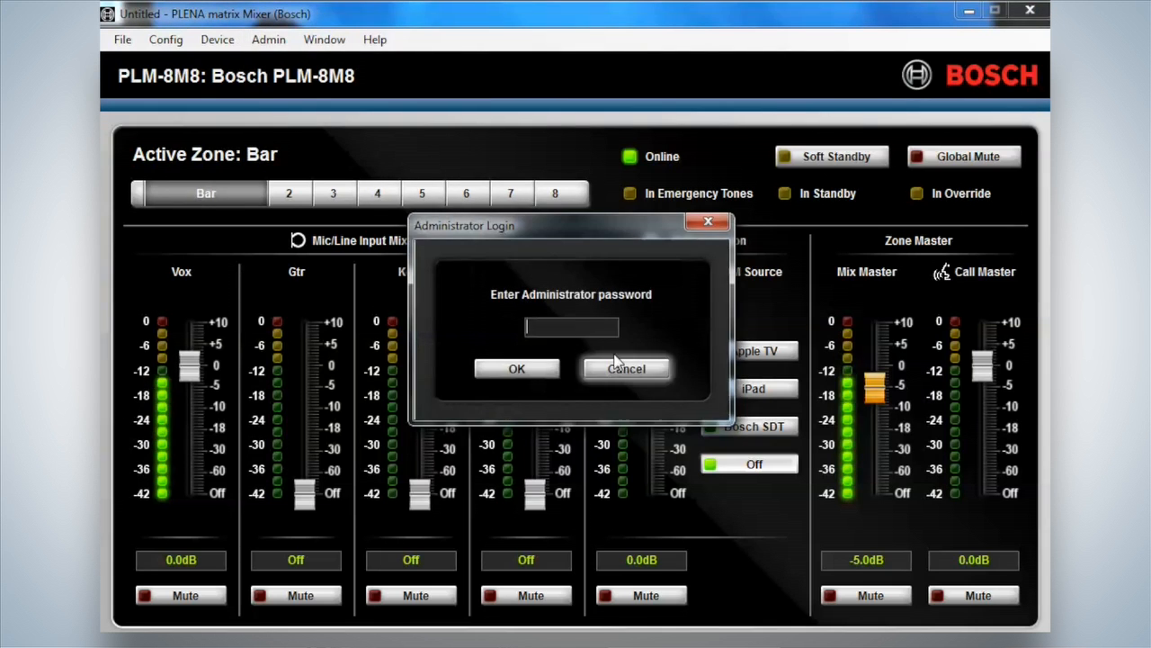
{"action": "type", "text": "***"}
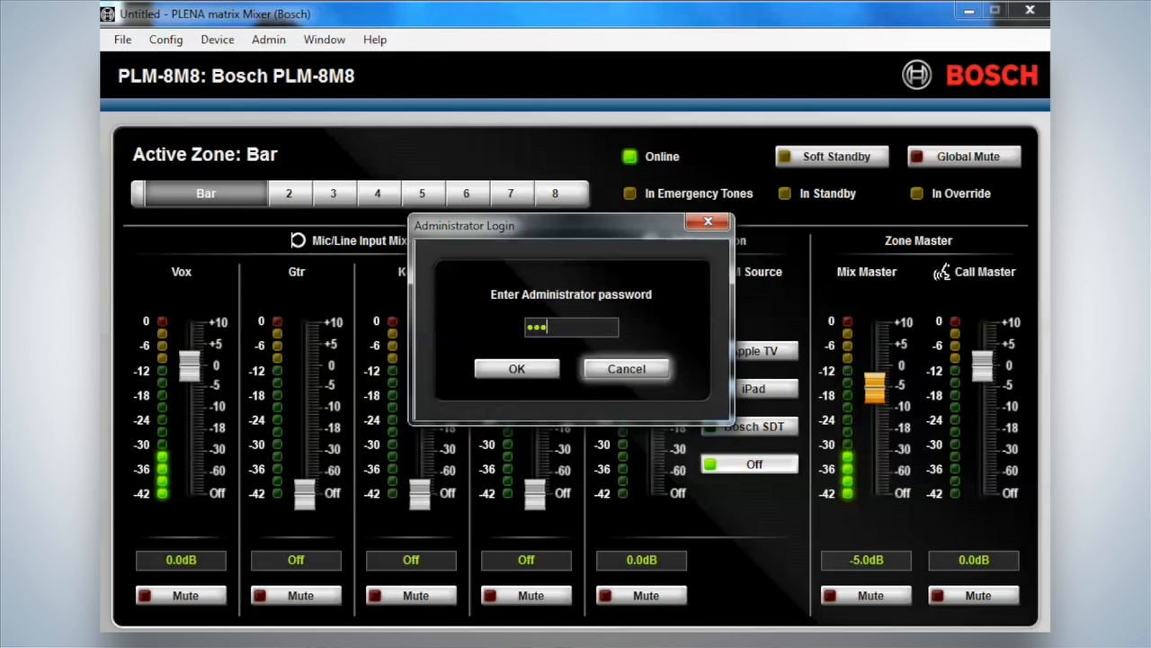
{"action": "left_click", "coordinate": [517, 367]}
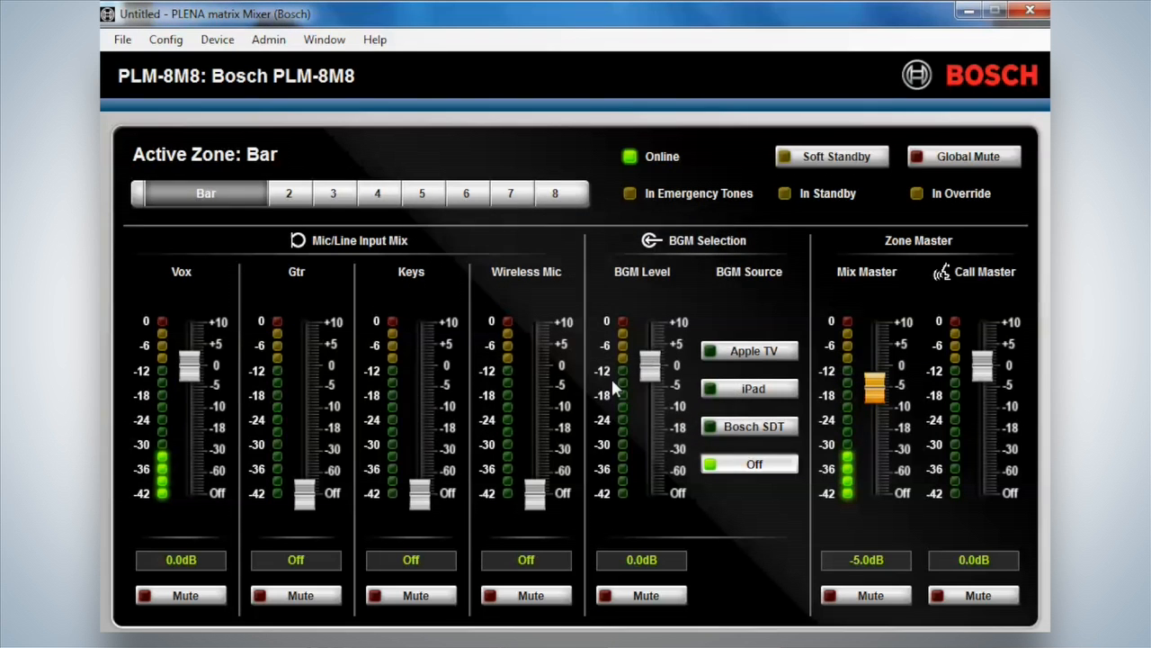
{"action": "mouse_move", "coordinate": [268, 39]}
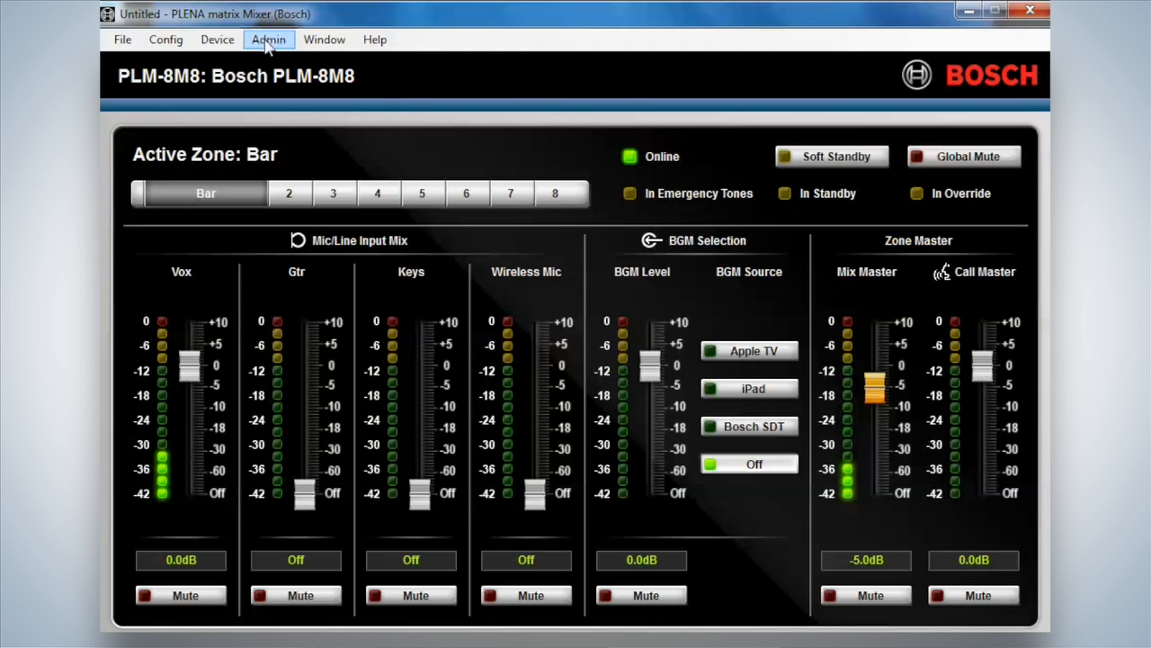
Step: Verify the Presets list now offers Store and Clear, then close it
{"action": "left_click", "coordinate": [166, 40]}
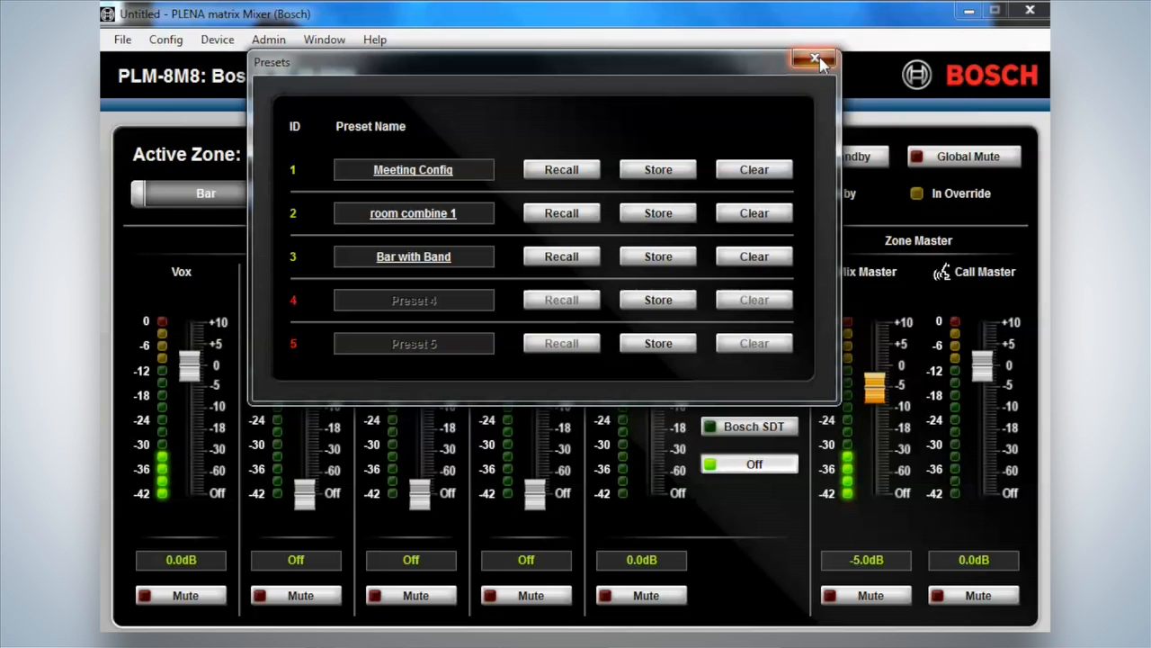
{"action": "left_click", "coordinate": [813, 58]}
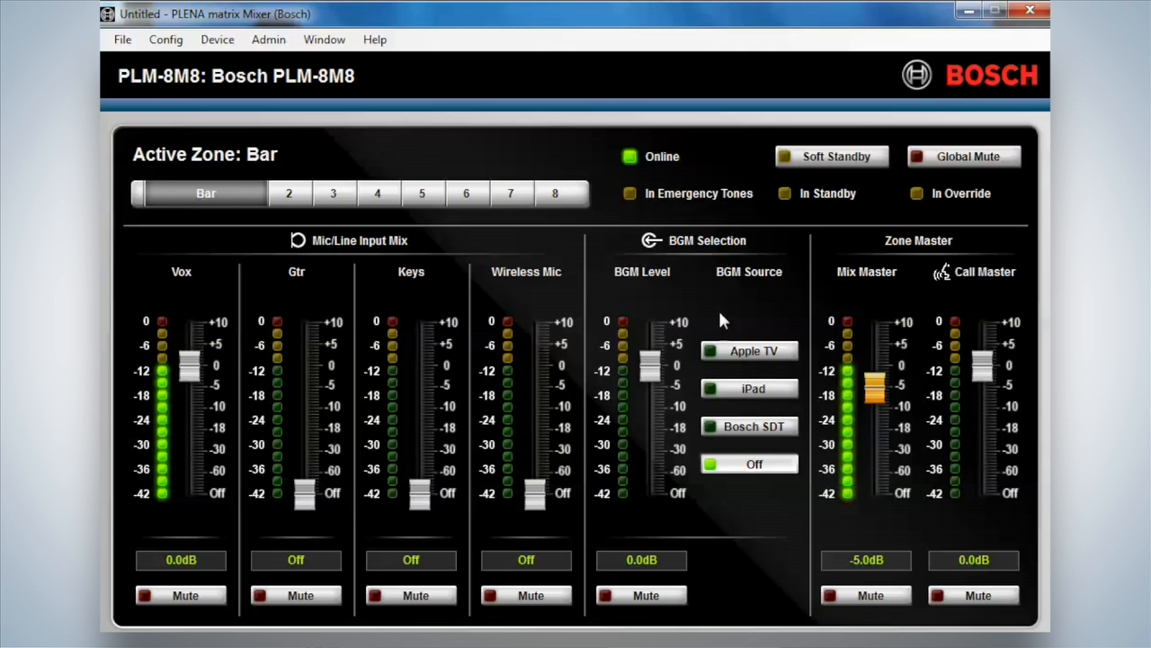